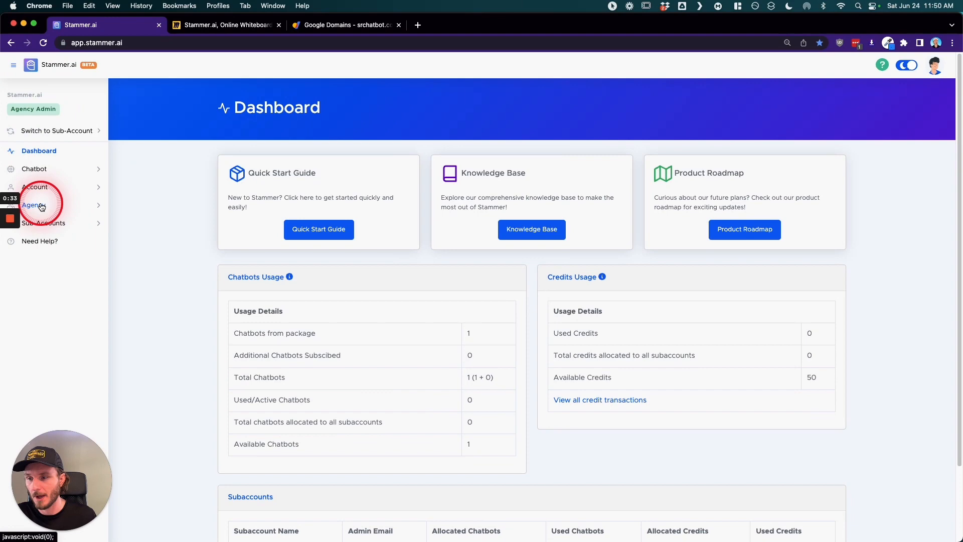
Expand the Agency settings pages in the sidebar, then view the white-labeling diagram.
{"action": "left_click", "coordinate": [34, 204]}
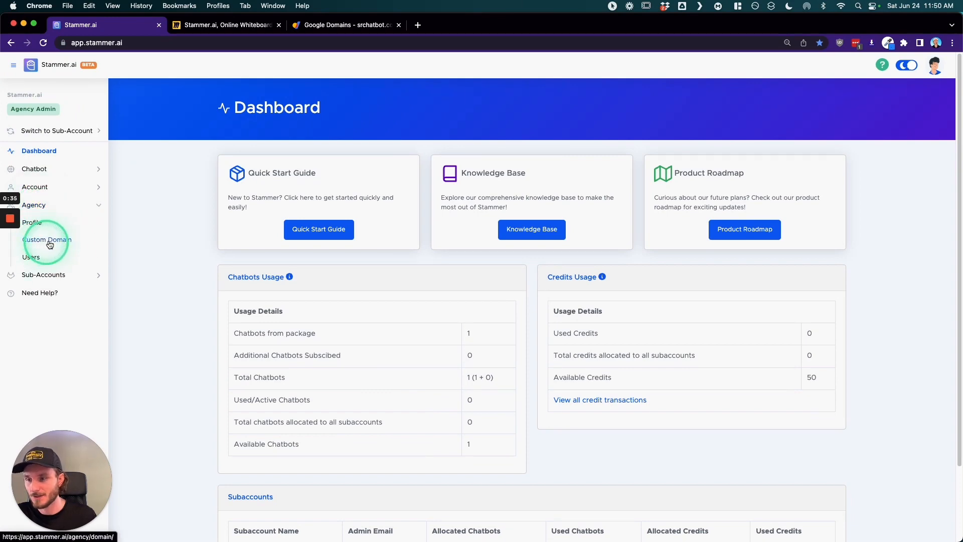
{"action": "left_click", "coordinate": [225, 24]}
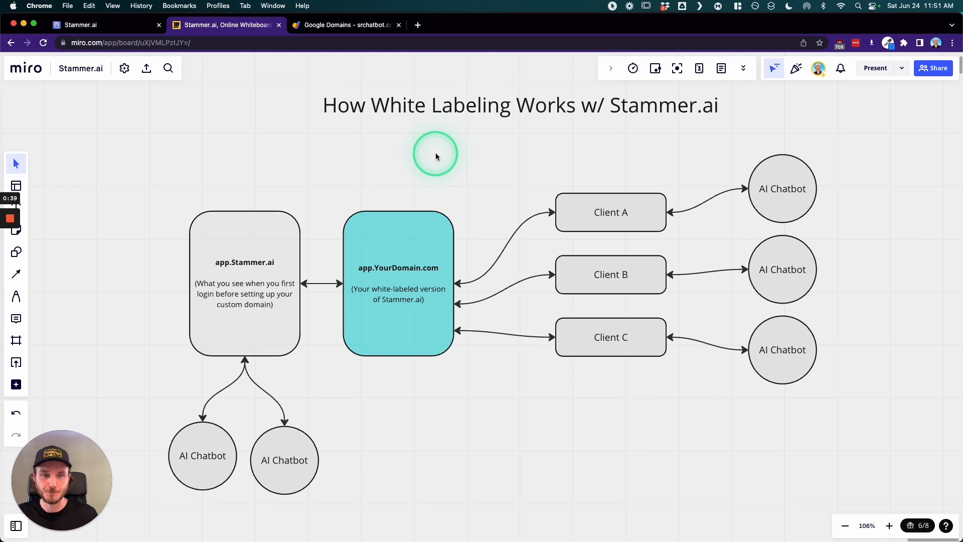
{"action": "mouse_move", "coordinate": [489, 143]}
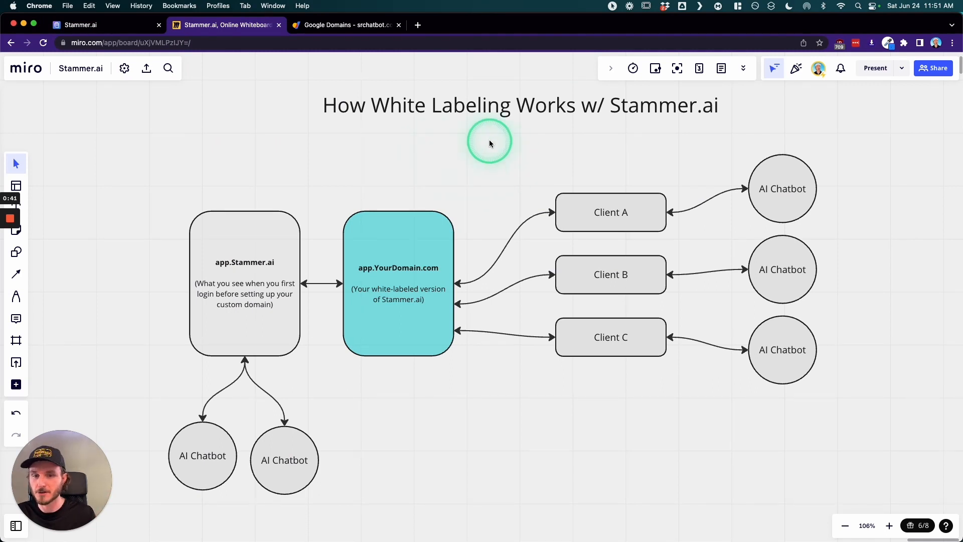
{"action": "mouse_move", "coordinate": [267, 184]}
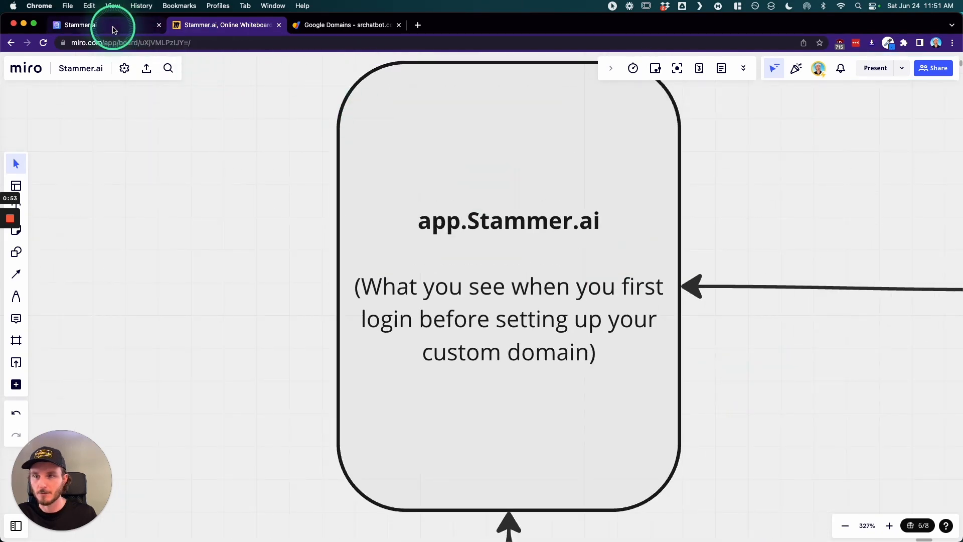
{"action": "left_click", "coordinate": [93, 24]}
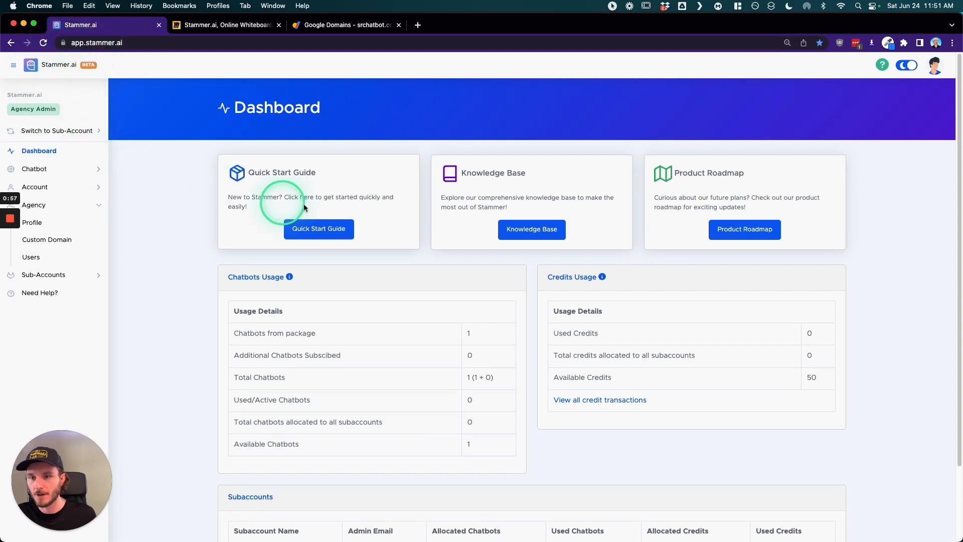
{"action": "mouse_move", "coordinate": [532, 256]}
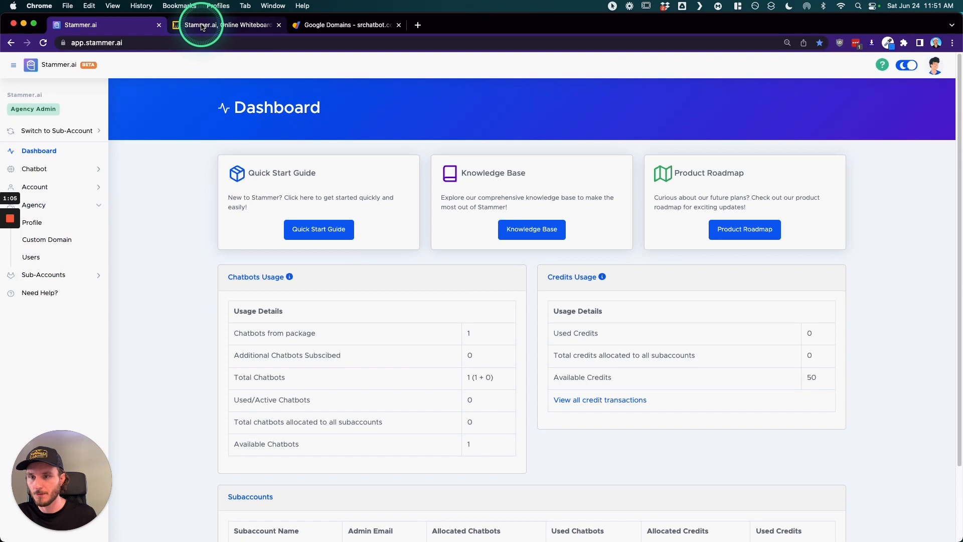
{"action": "left_click", "coordinate": [225, 24]}
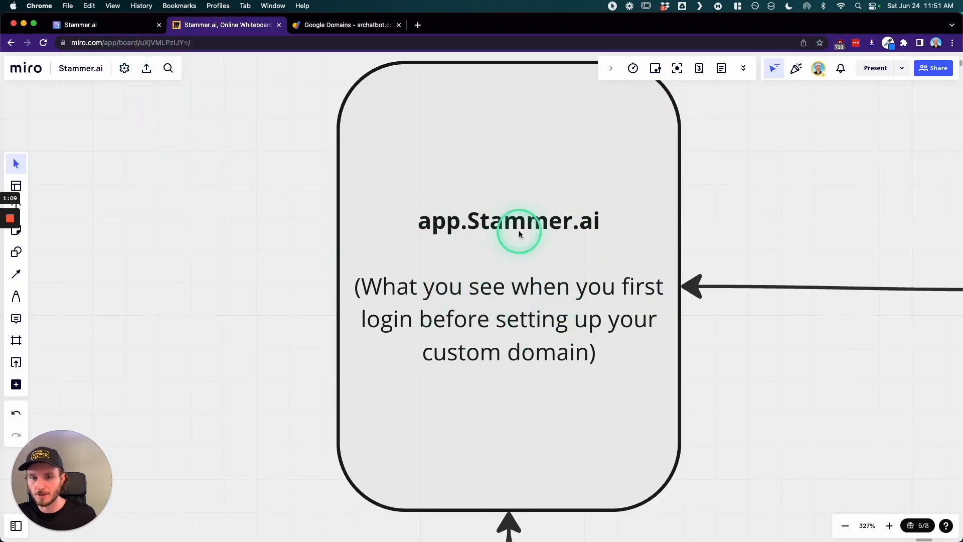
{"action": "left_click", "coordinate": [80, 25]}
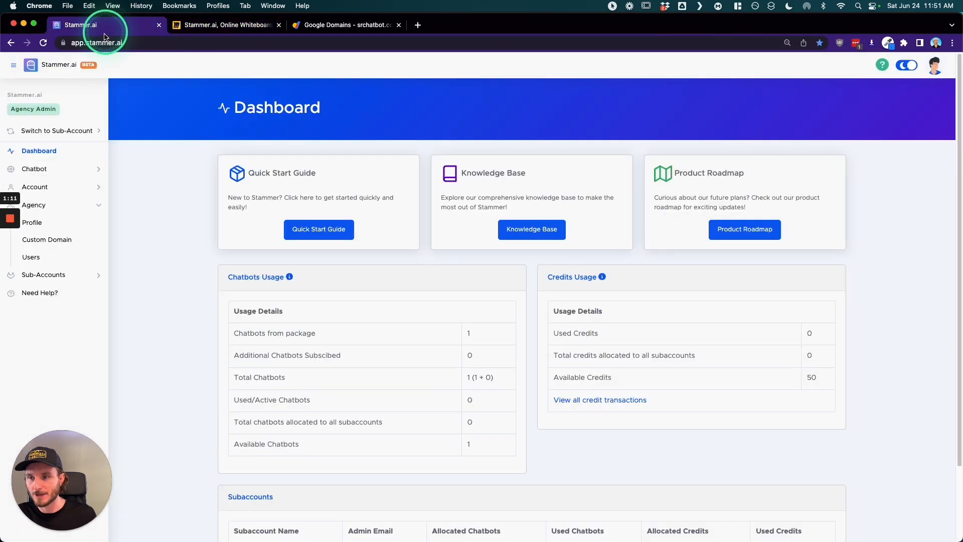
{"action": "mouse_move", "coordinate": [120, 66]}
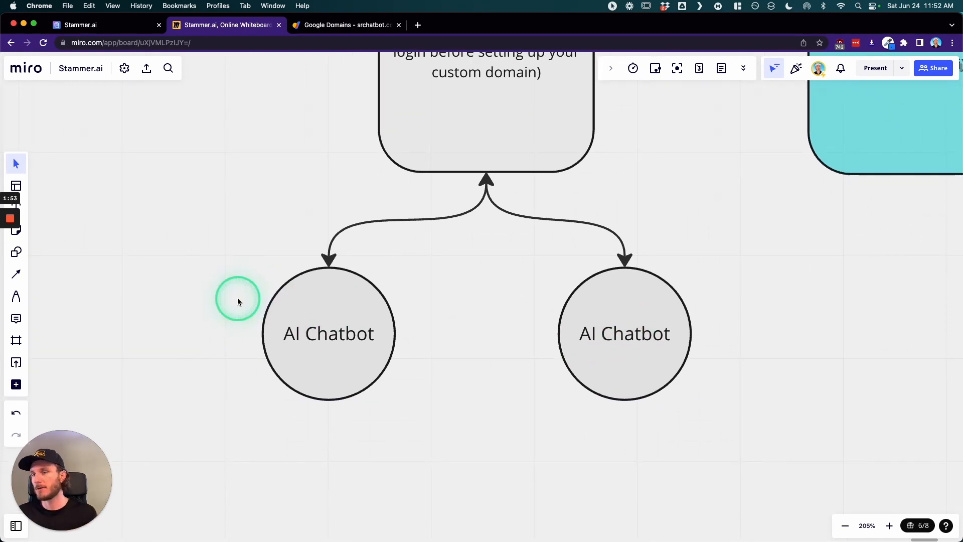
{"action": "mouse_move", "coordinate": [238, 255]}
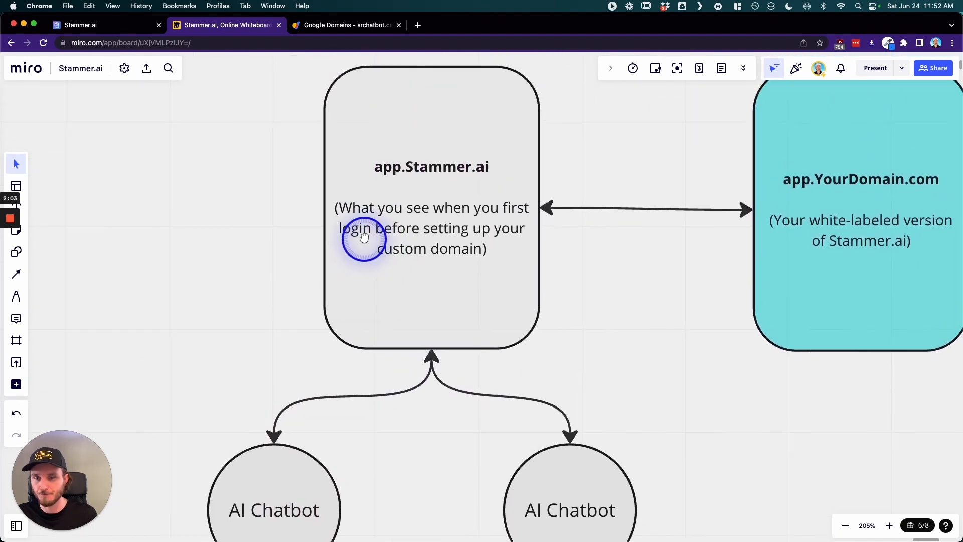
Open My Chatbots showing no chatbots yet, then return to the white-labeling diagram.
{"action": "left_click", "coordinate": [80, 24]}
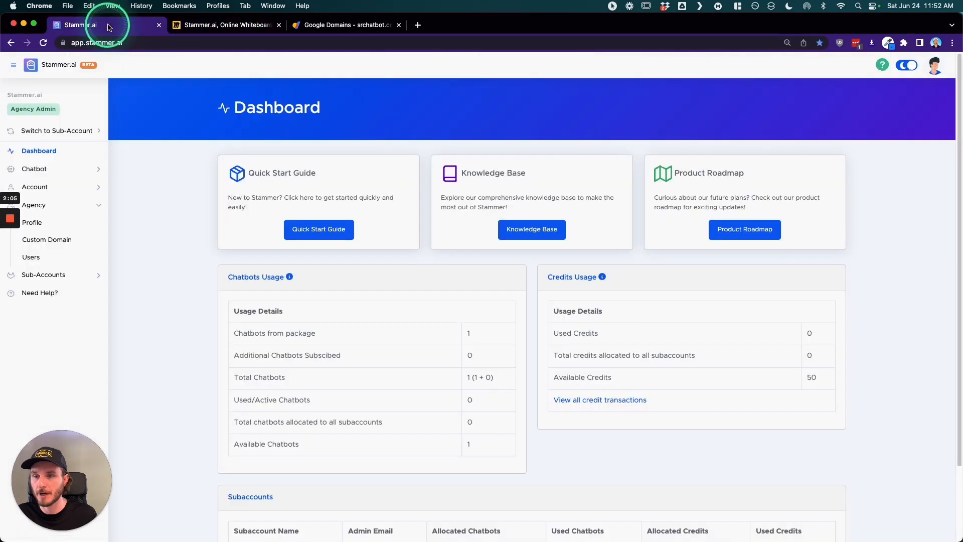
{"action": "left_click", "coordinate": [34, 169]}
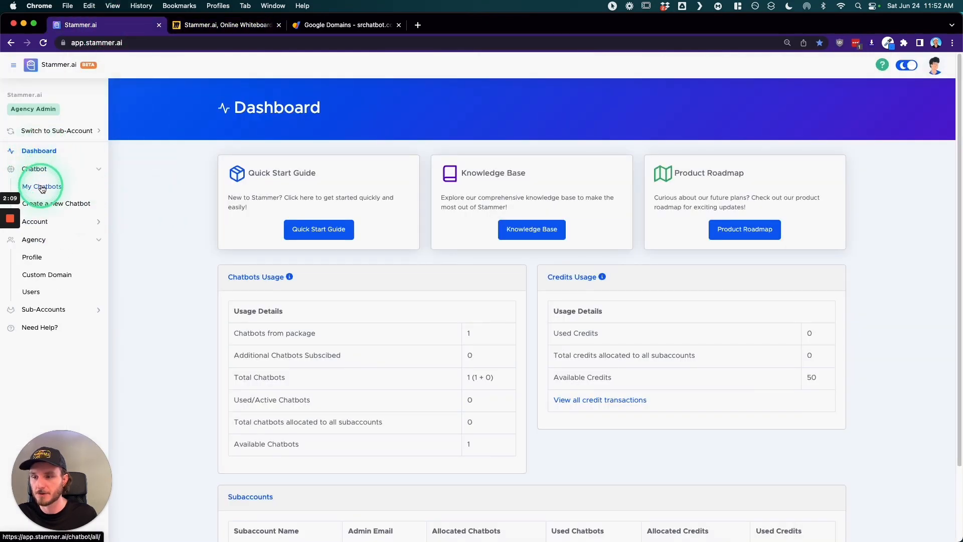
{"action": "left_click", "coordinate": [42, 186]}
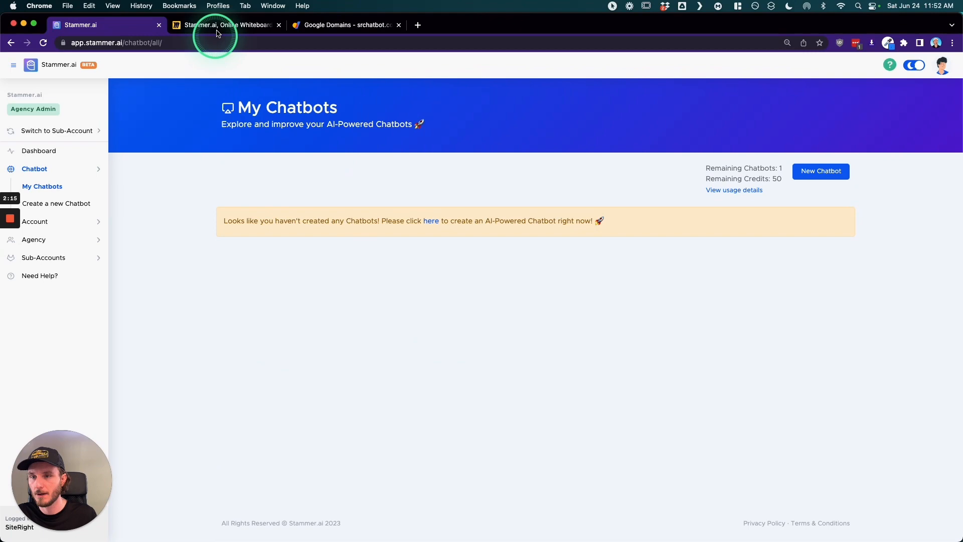
{"action": "left_click", "coordinate": [226, 24]}
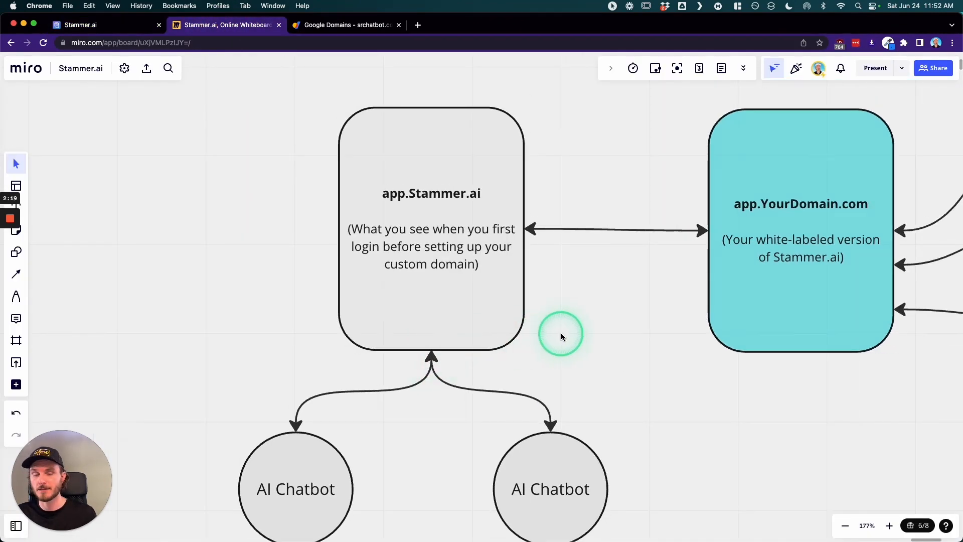
{"action": "scroll", "scroll_direction": "down", "scroll_amount": 3}
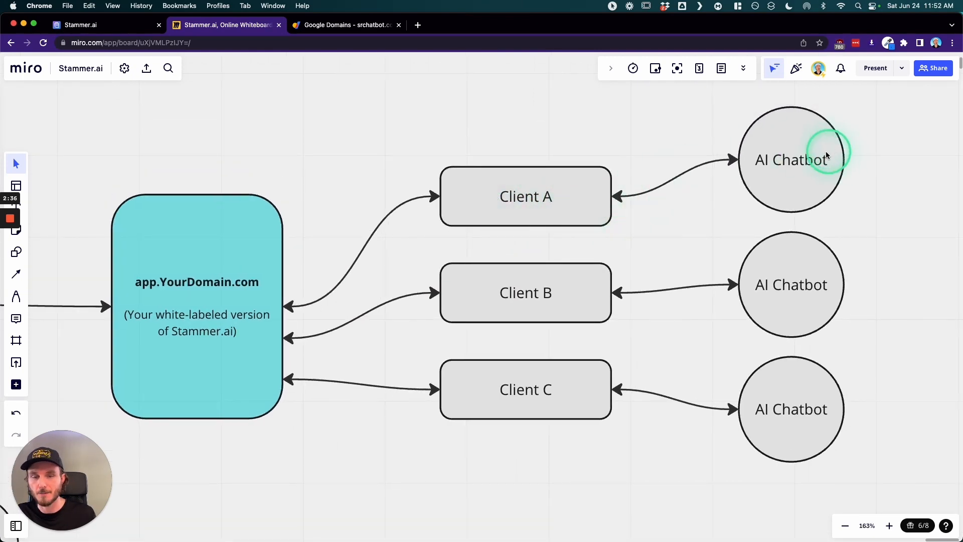
{"action": "mouse_move", "coordinate": [547, 187]}
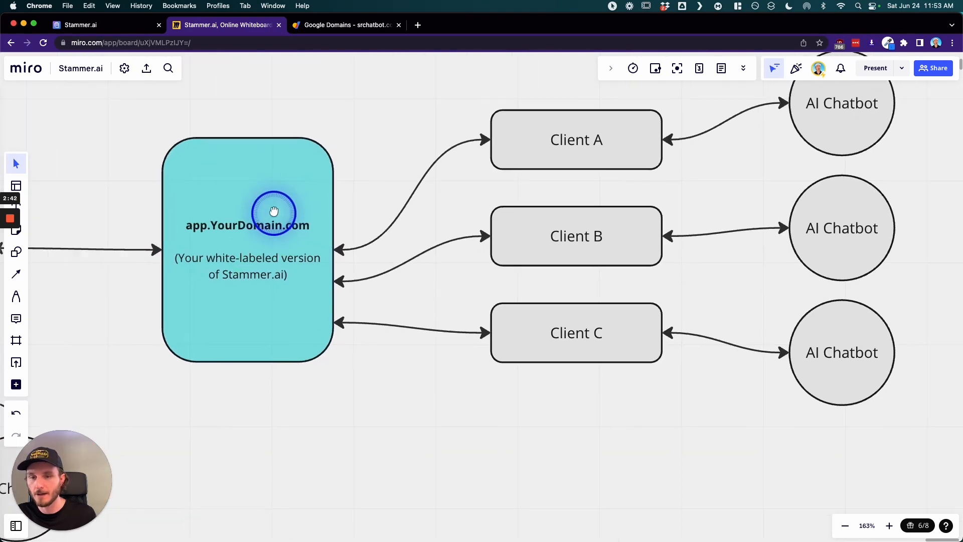
{"action": "left_click", "coordinate": [80, 25]}
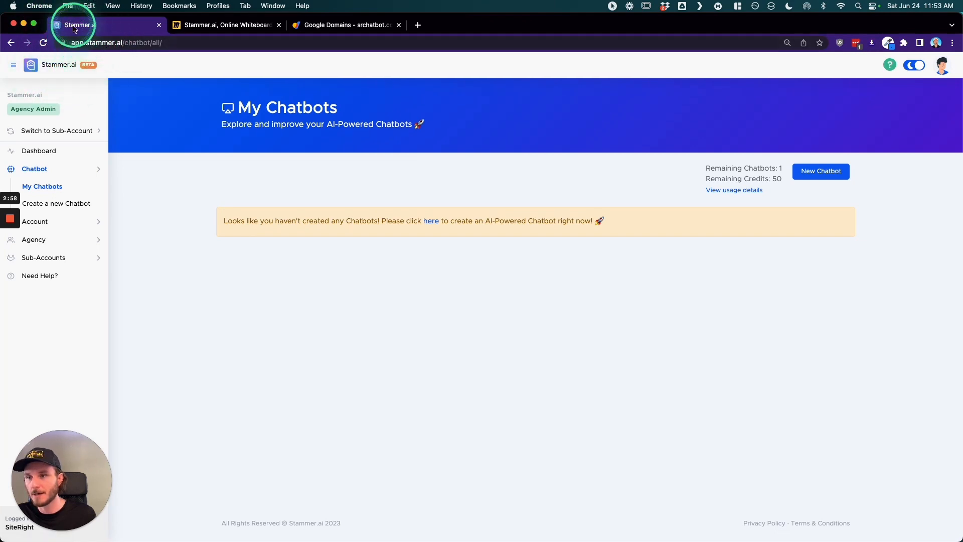
{"action": "left_click", "coordinate": [226, 24]}
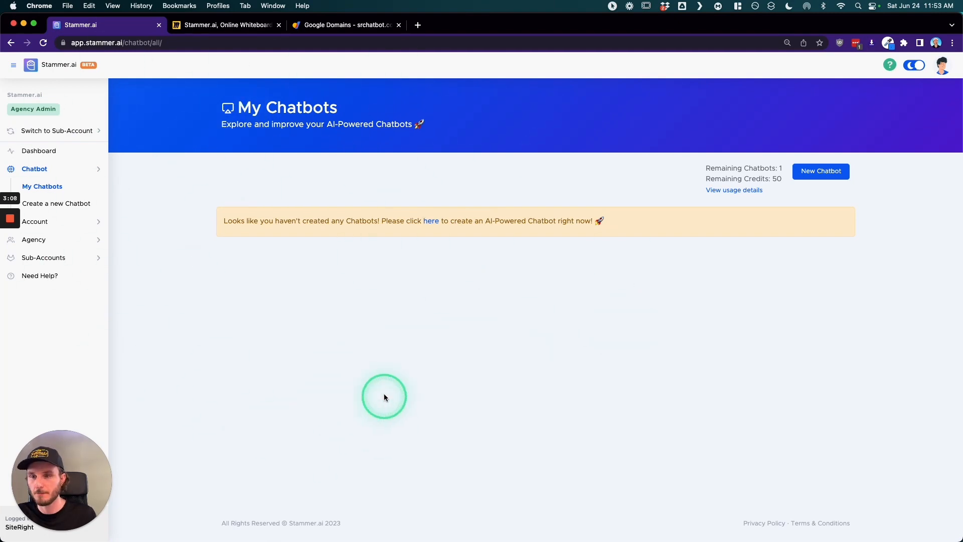
{"action": "left_click", "coordinate": [226, 24]}
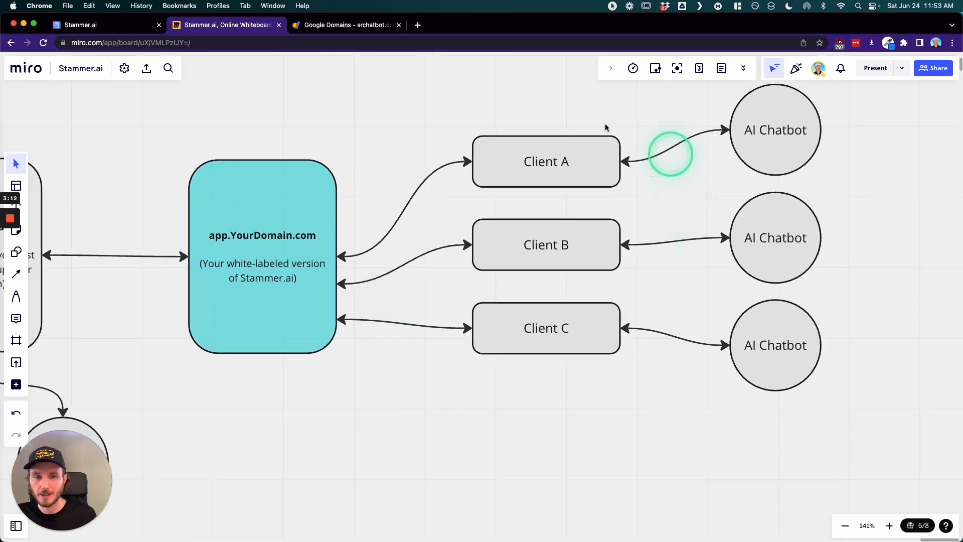
{"action": "left_click", "coordinate": [226, 24]}
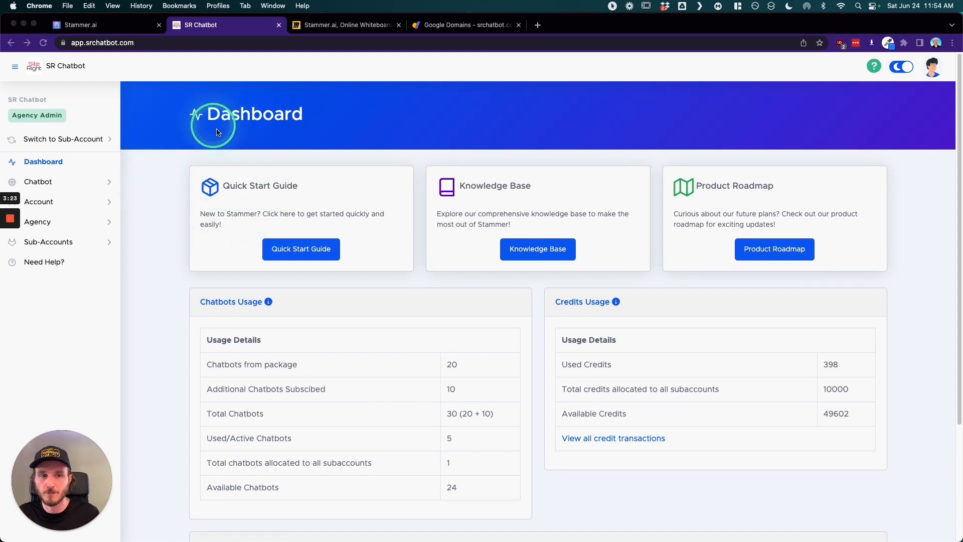
{"action": "mouse_move", "coordinate": [88, 99]}
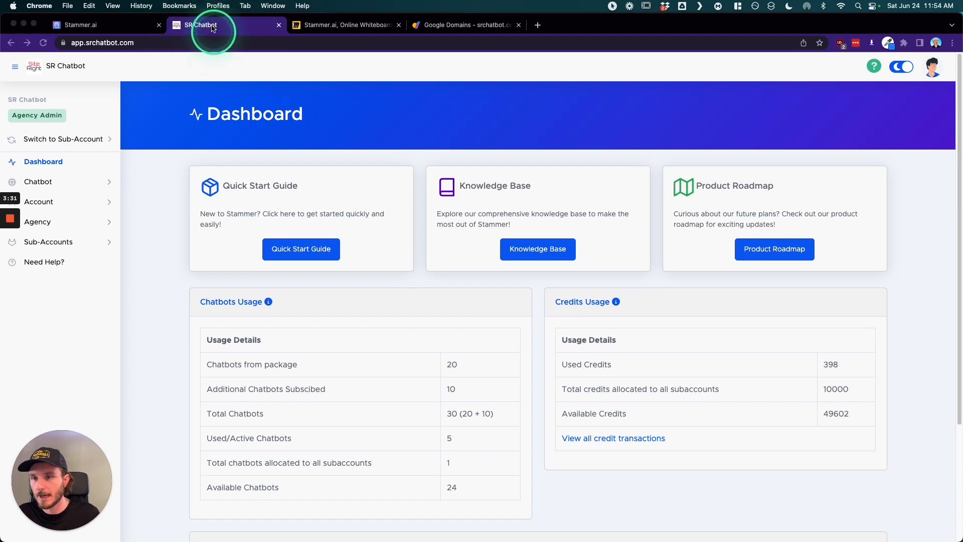
Scroll the SR Chatbot dashboard and expand the Sub-Accounts section in the sidebar.
{"action": "scroll", "scroll_direction": "down", "scroll_amount": 3}
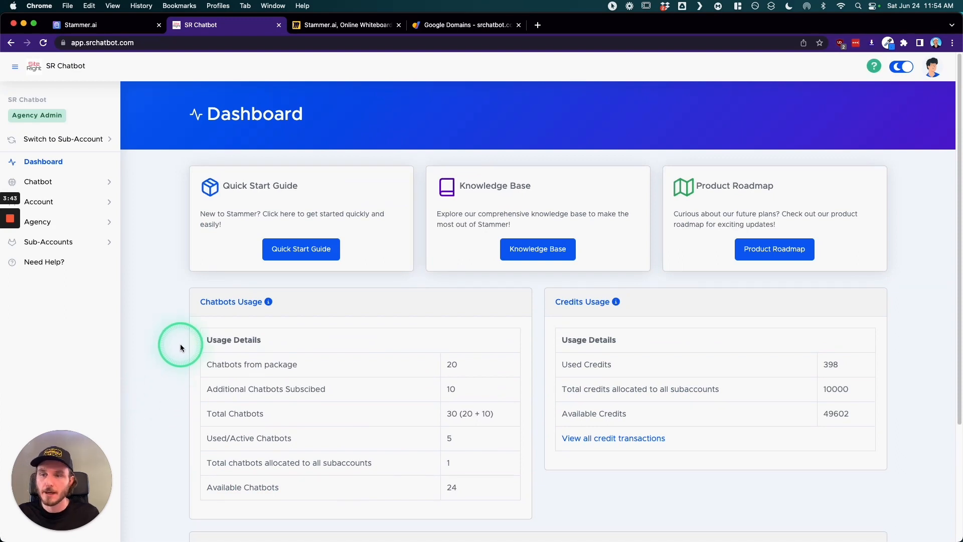
{"action": "mouse_move", "coordinate": [95, 149]}
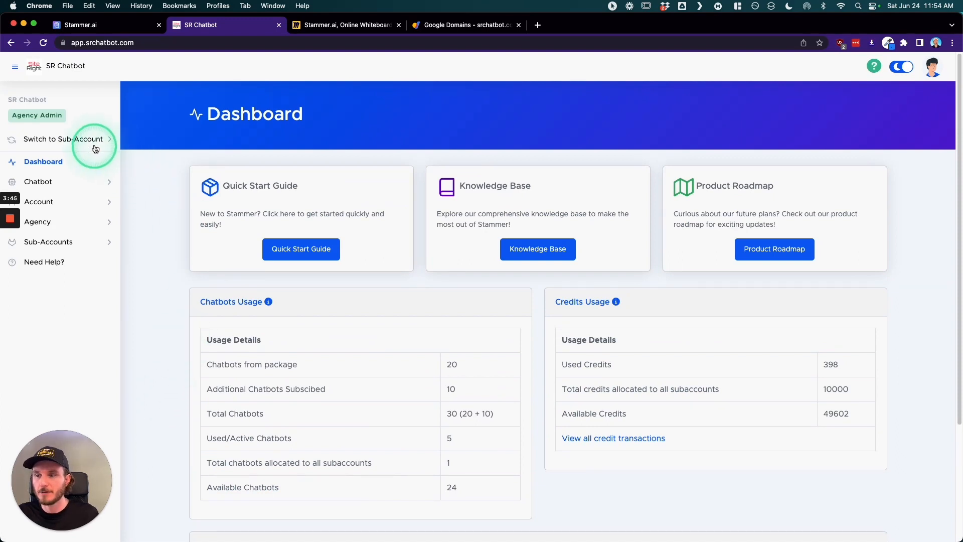
{"action": "left_click", "coordinate": [48, 241]}
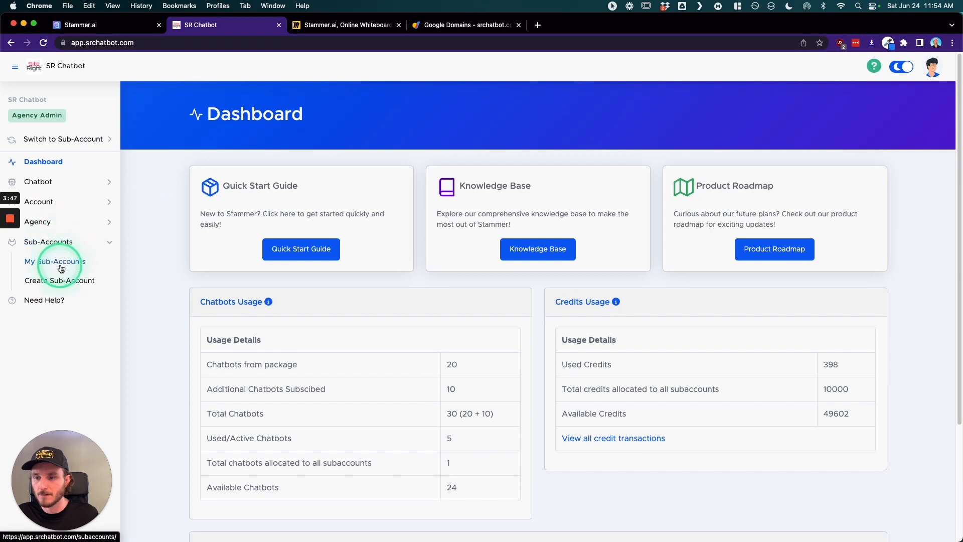
Open My Sub-Accounts and log in as the SiteRight sub-account.
{"action": "left_click", "coordinate": [56, 261]}
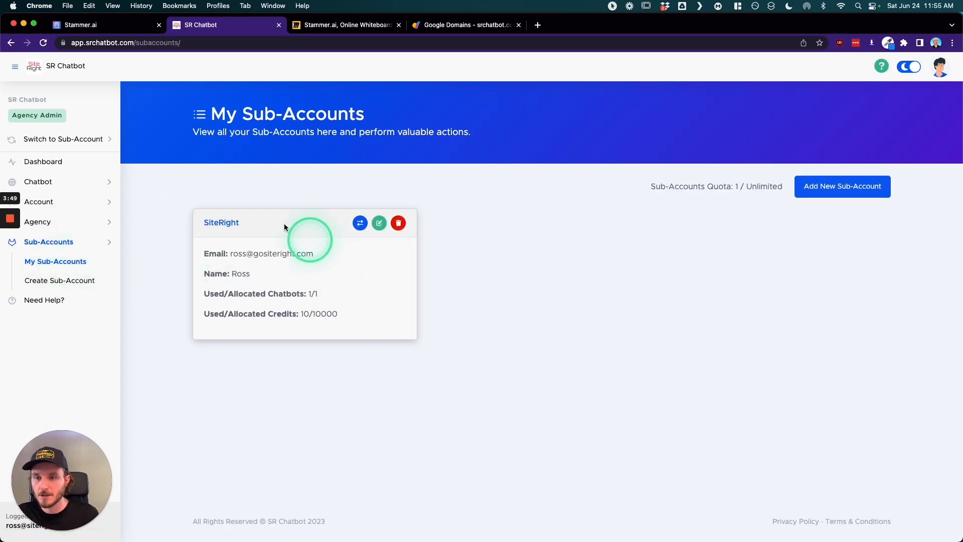
{"action": "mouse_move", "coordinate": [411, 264]}
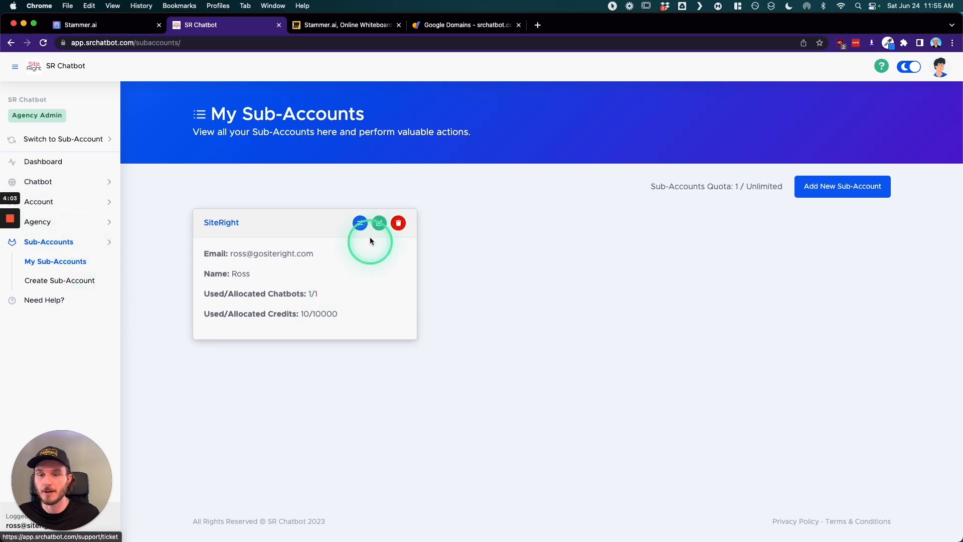
{"action": "left_click", "coordinate": [360, 222]}
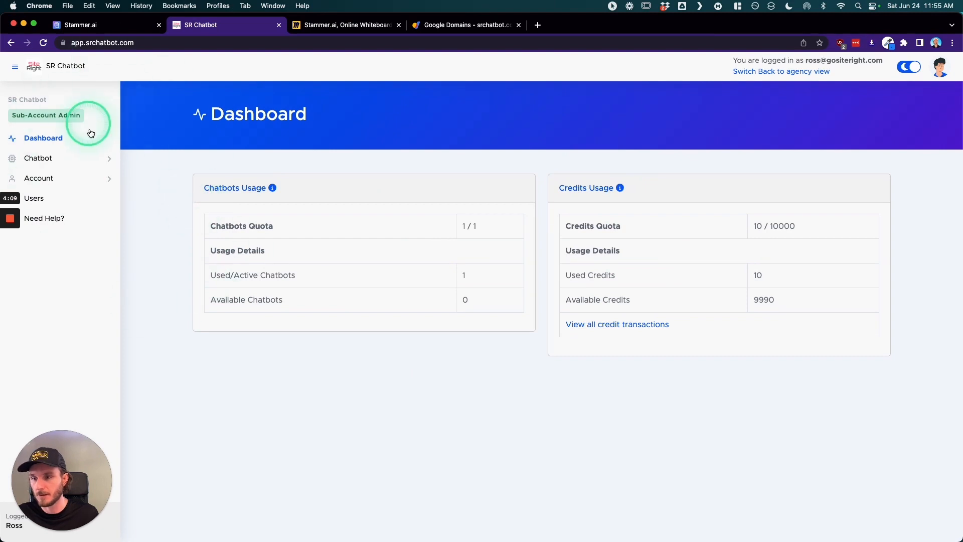
View SiteRight's chatbot list with SR Test Chatbot, then switch back to agency view.
{"action": "left_click", "coordinate": [38, 158]}
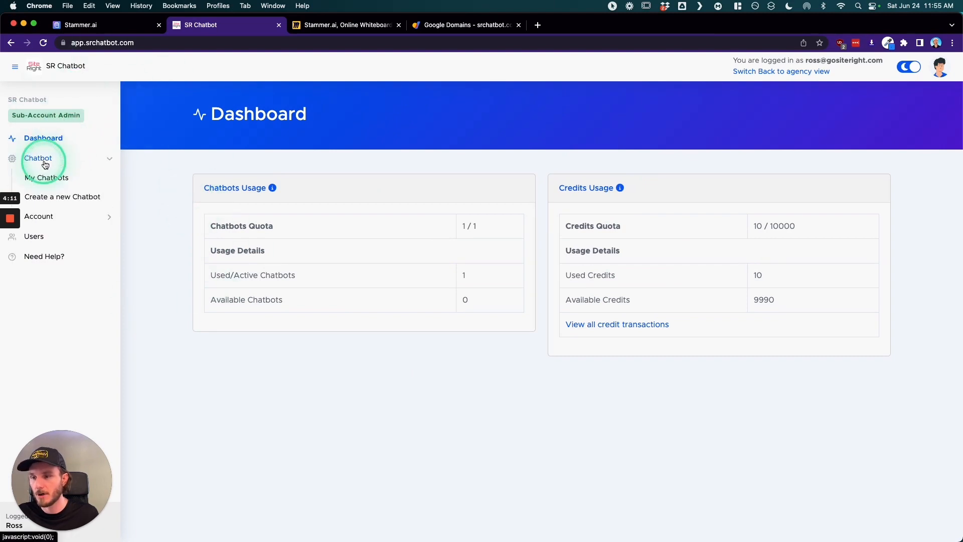
{"action": "left_click", "coordinate": [47, 177]}
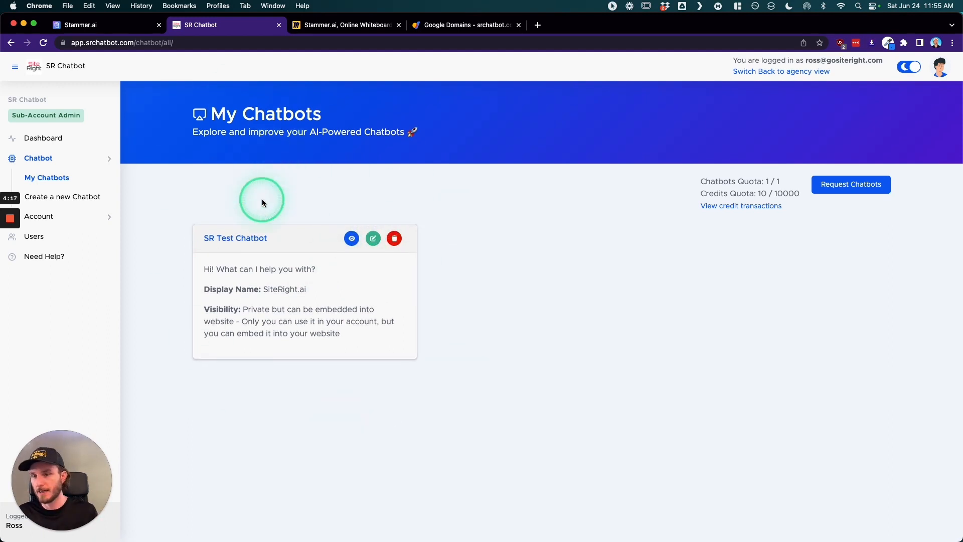
{"action": "mouse_move", "coordinate": [607, 222]}
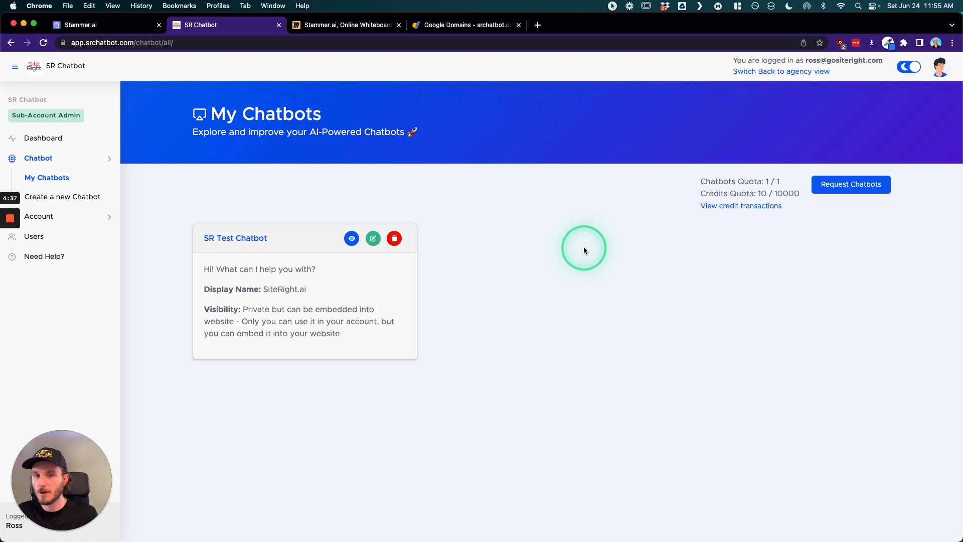
{"action": "left_click", "coordinate": [780, 72]}
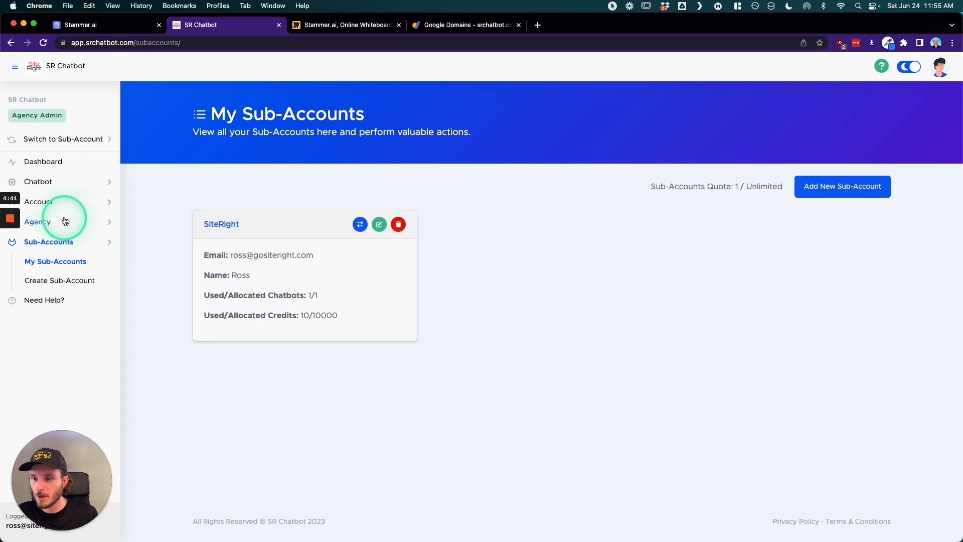
{"action": "left_click", "coordinate": [36, 221]}
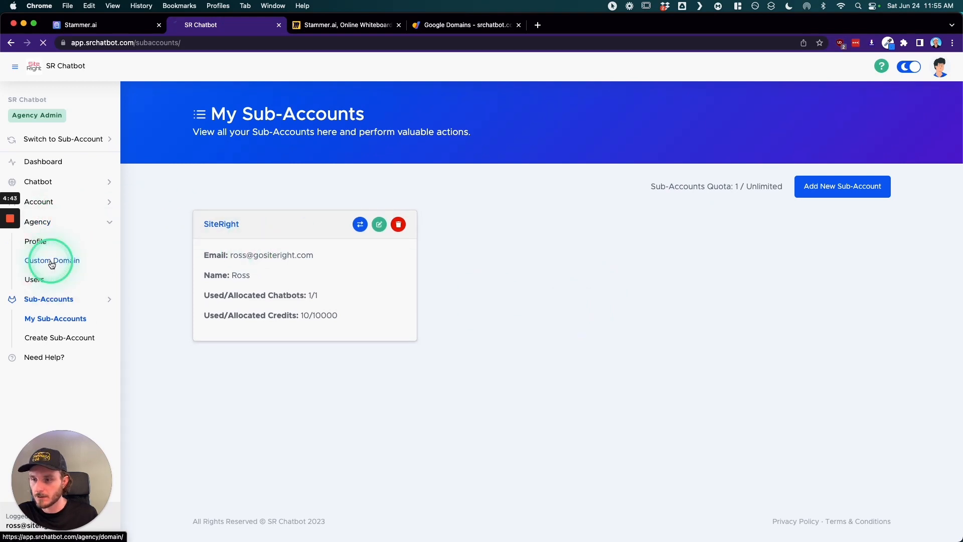
Open the Custom Domain page showing app.srchatbot.com, glancing at the agency Profile in between.
{"action": "left_click", "coordinate": [53, 260]}
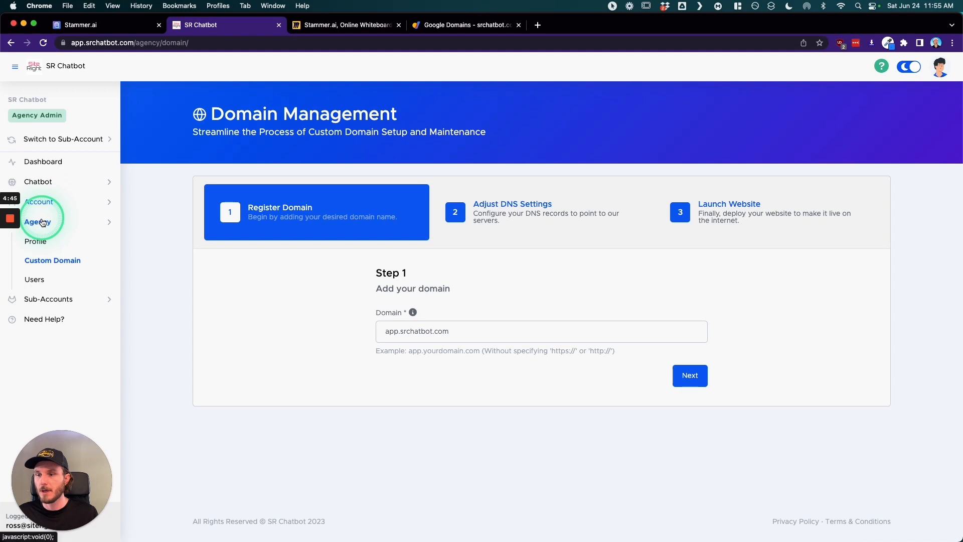
{"action": "left_click", "coordinate": [35, 241]}
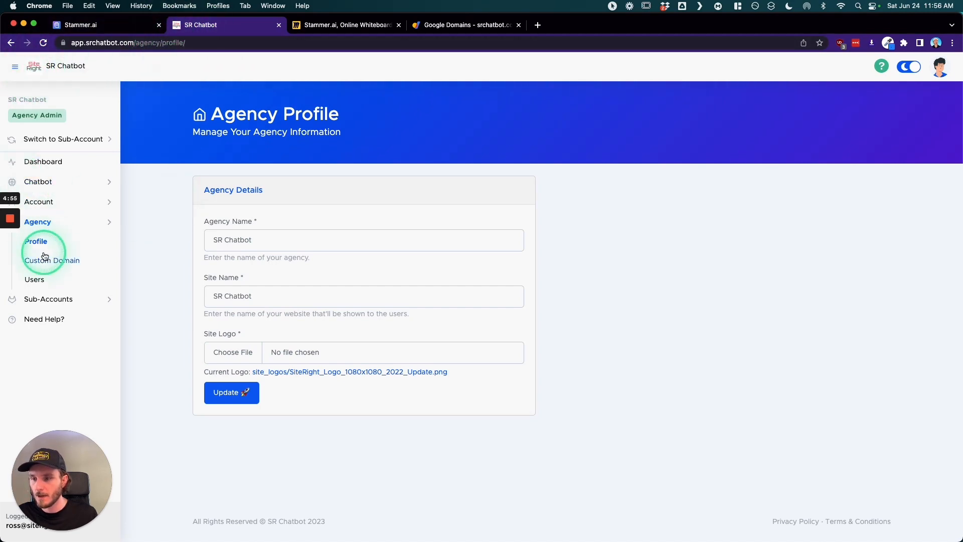
{"action": "left_click", "coordinate": [52, 260]}
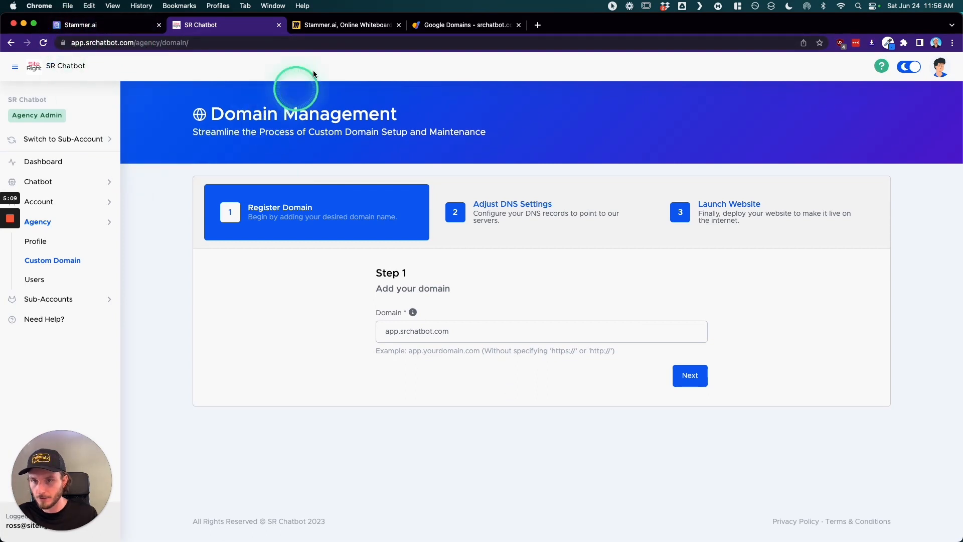
{"action": "left_click", "coordinate": [350, 25]}
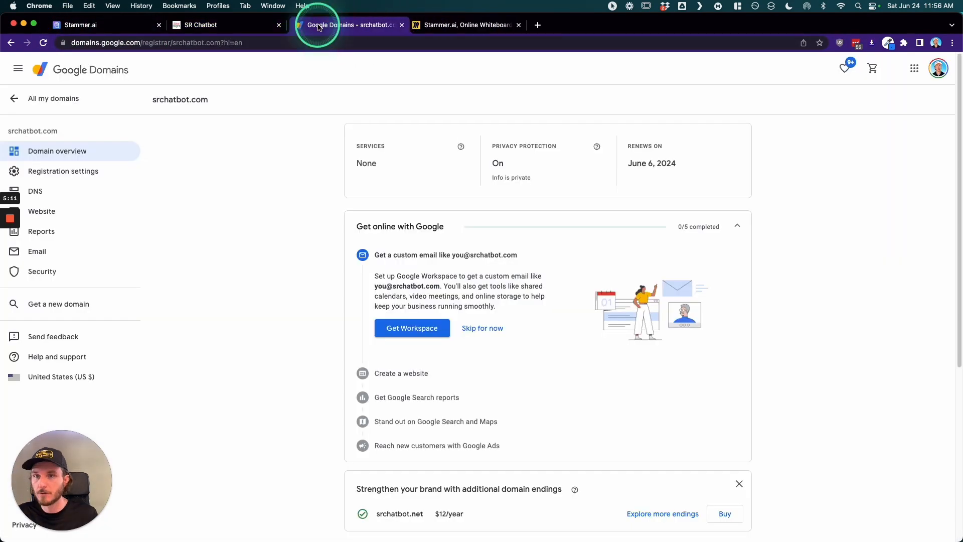
{"action": "left_click", "coordinate": [225, 25]}
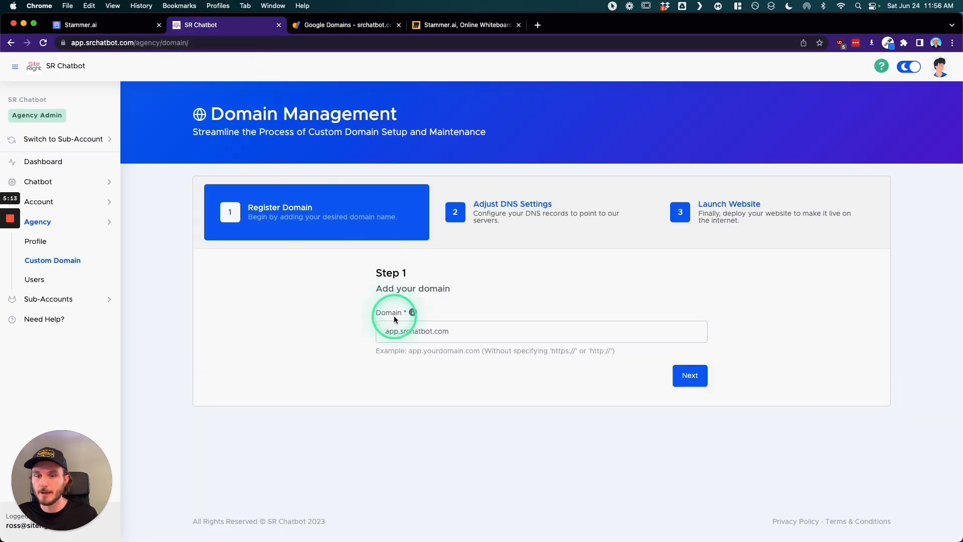
{"action": "mouse_move", "coordinate": [709, 419]}
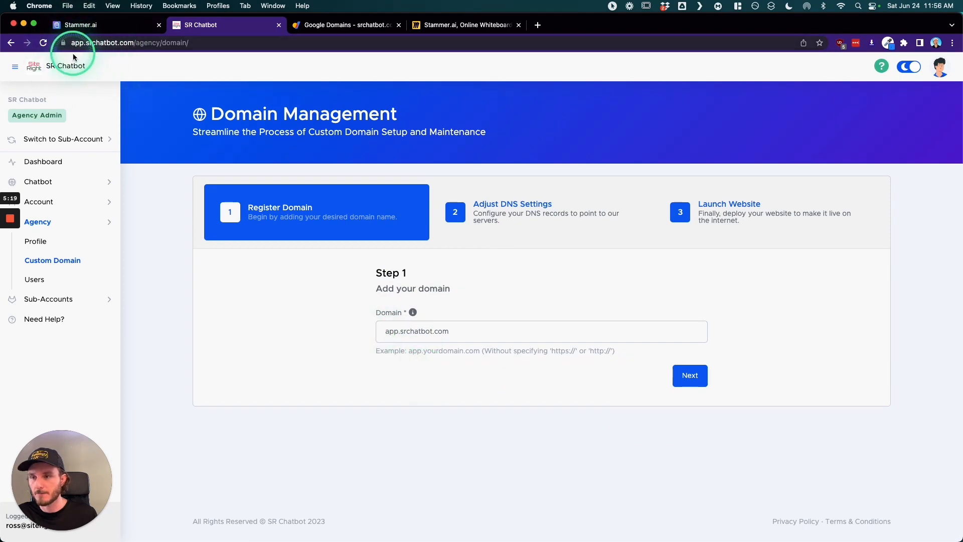
Advance to Step 2 DNS records and select the A record's target IP address.
{"action": "left_click", "coordinate": [689, 375]}
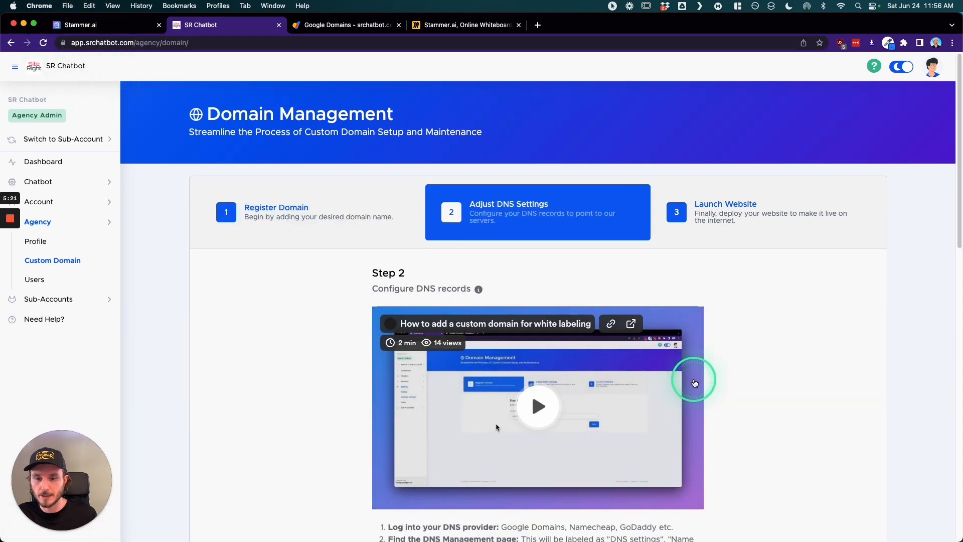
{"action": "scroll", "scroll_direction": "down", "scroll_amount": 3}
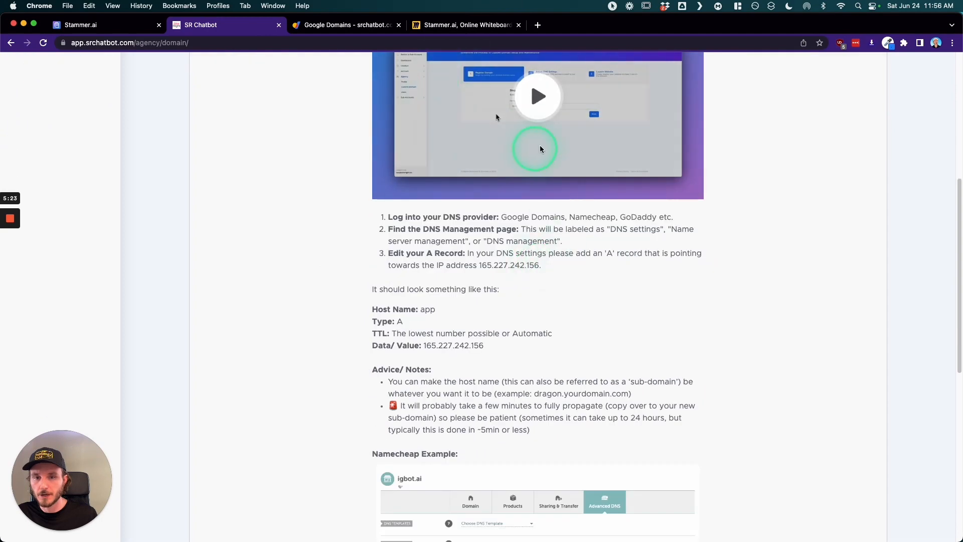
{"action": "scroll", "scroll_direction": "down", "scroll_amount": 3}
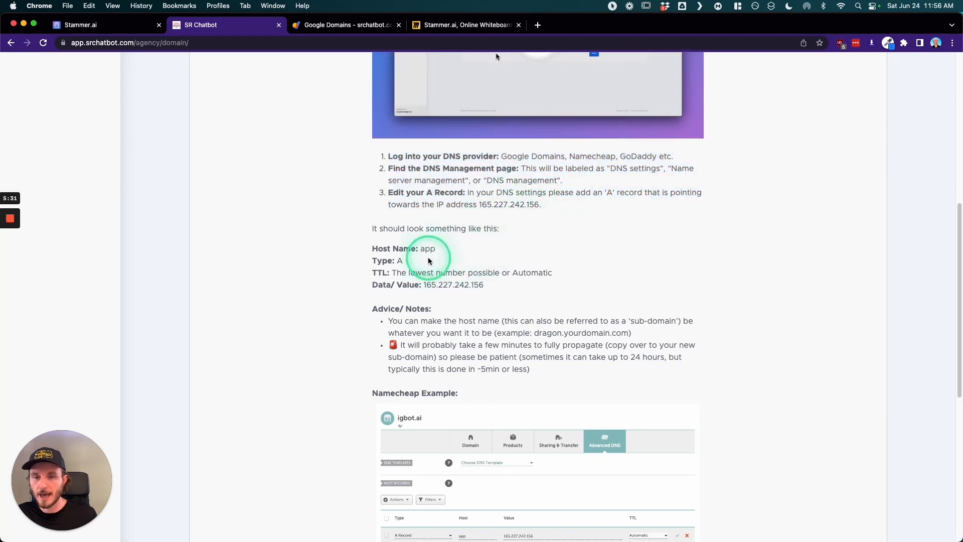
{"action": "double_click", "coordinate": [484, 204]}
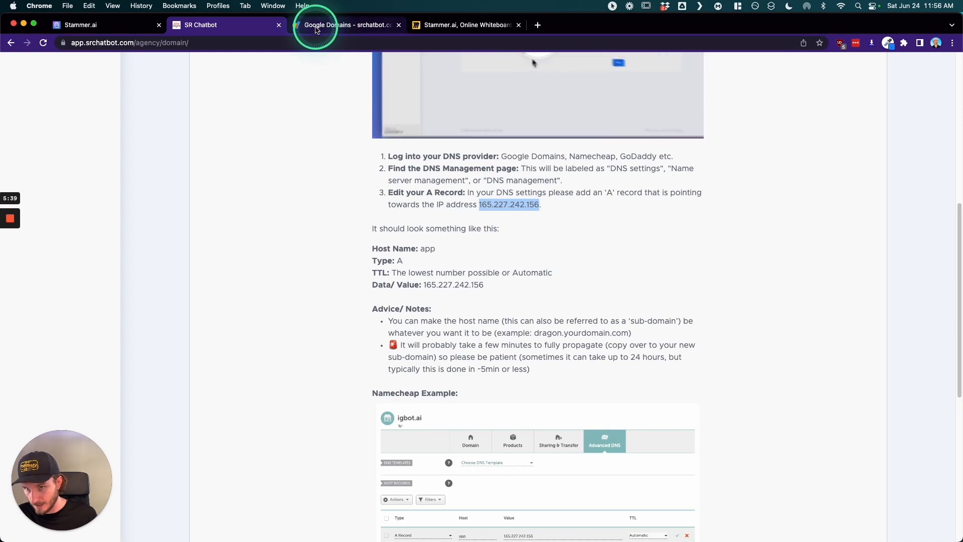
Glance at the Google Domains registrar, then read further through the DNS instructions.
{"action": "left_click", "coordinate": [347, 24]}
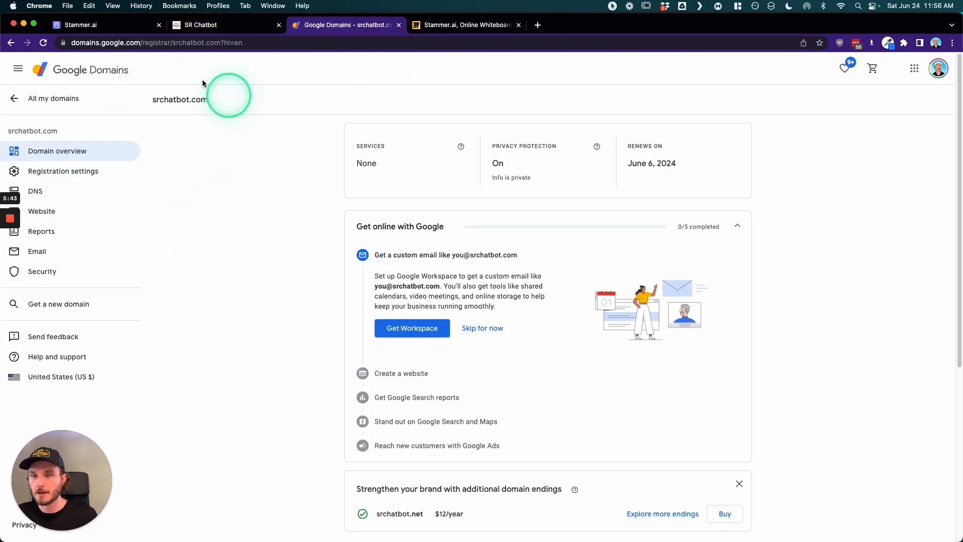
{"action": "left_click", "coordinate": [200, 25]}
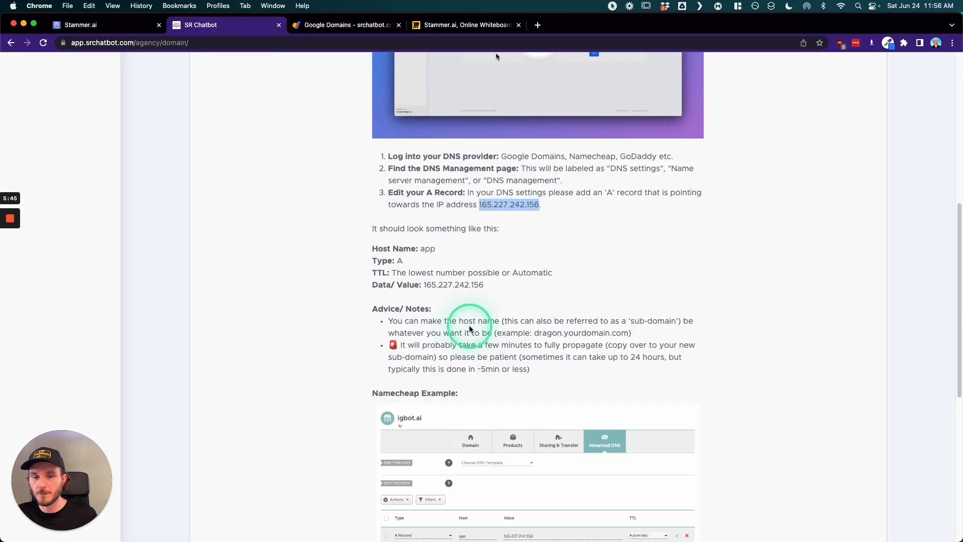
{"action": "scroll", "scroll_direction": "down", "scroll_amount": 3}
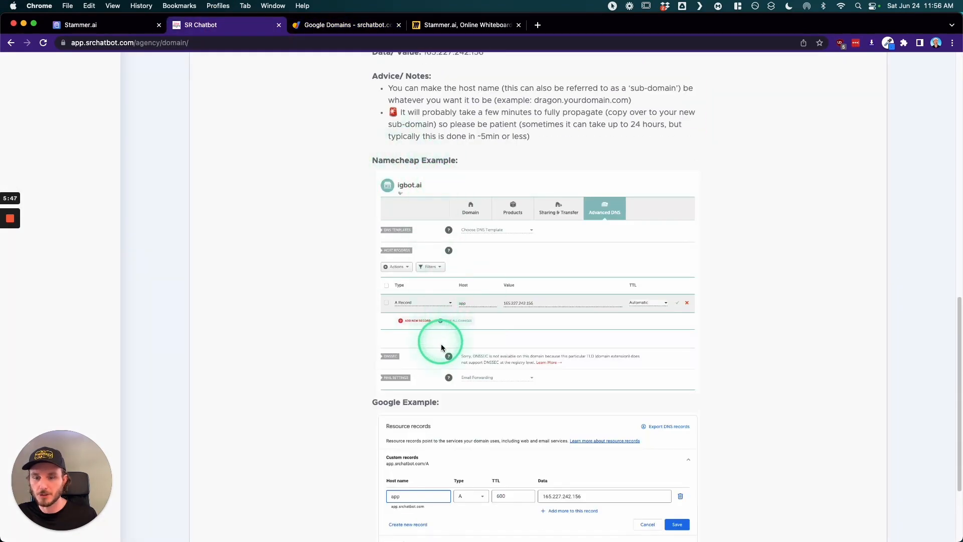
{"action": "scroll", "scroll_direction": "down", "scroll_amount": 3}
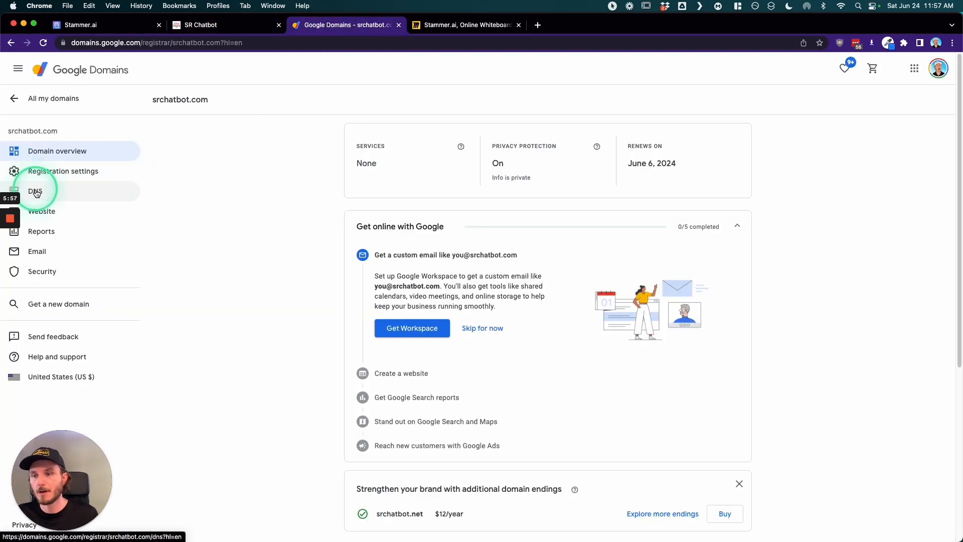
Open srchatbot.com's custom DNS records, showing the app A record at 165.227.242.156.
{"action": "left_click", "coordinate": [35, 192]}
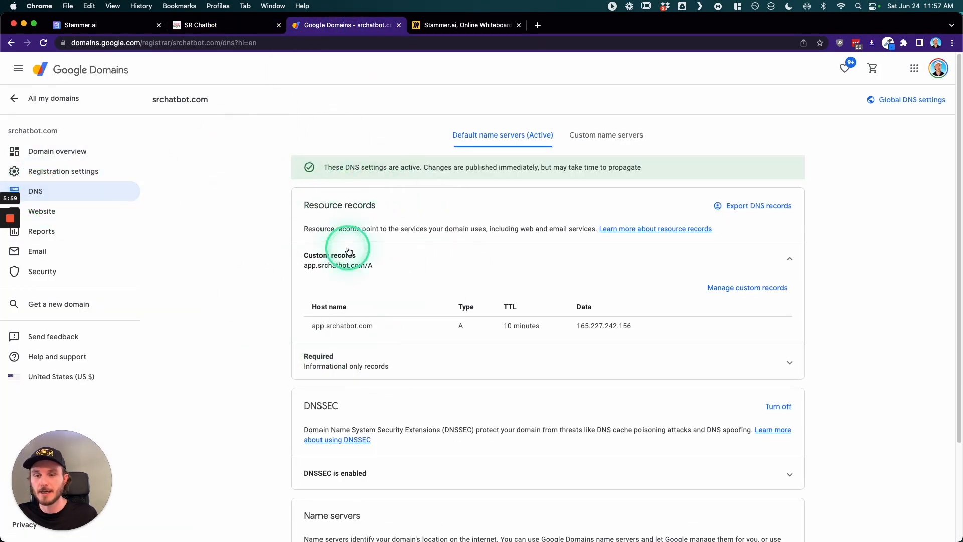
{"action": "scroll", "scroll_direction": "down", "scroll_amount": 3}
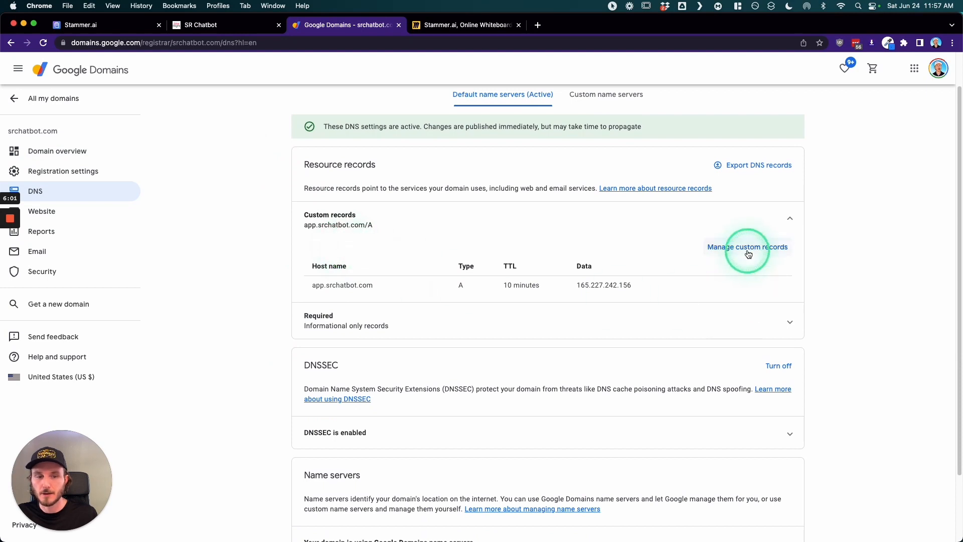
{"action": "left_click", "coordinate": [747, 246]}
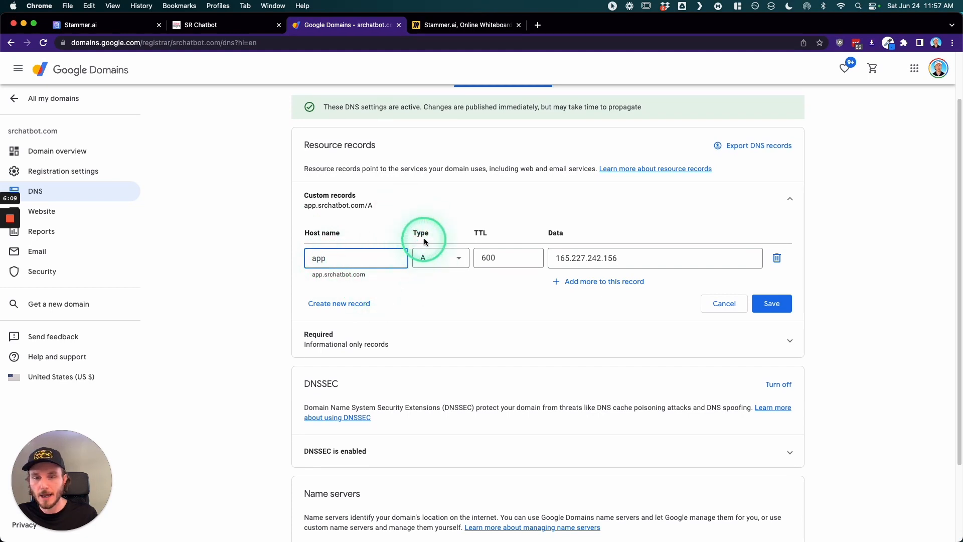
{"action": "mouse_move", "coordinate": [481, 232]}
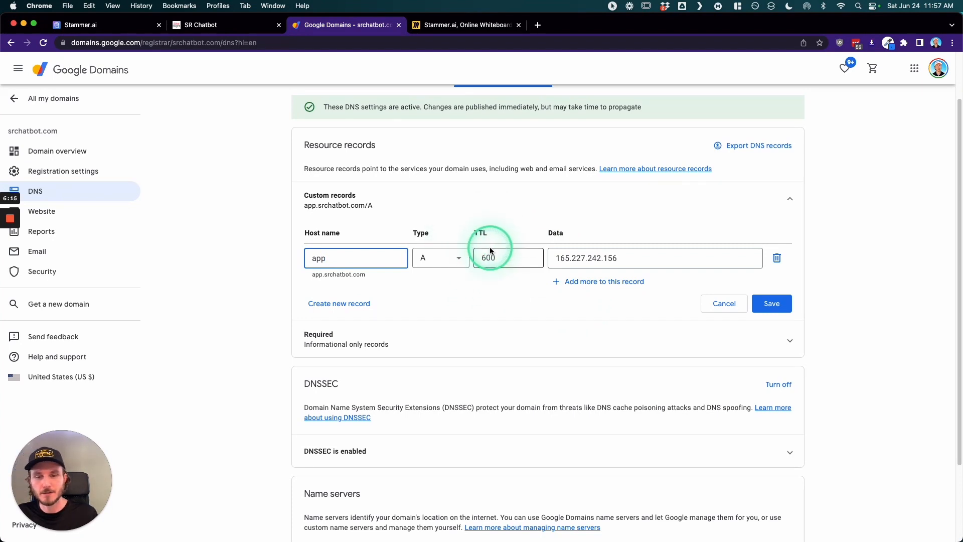
{"action": "mouse_move", "coordinate": [520, 300]}
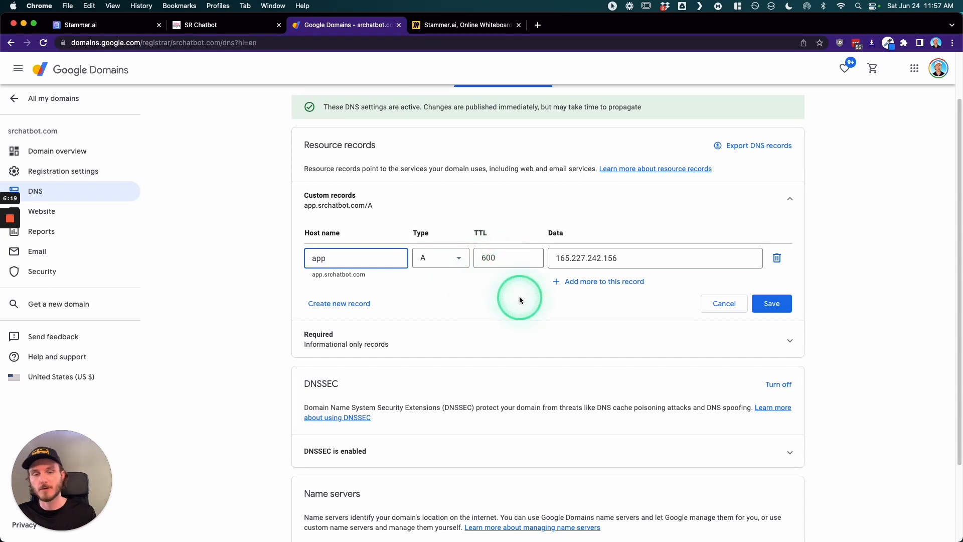
{"action": "left_click", "coordinate": [654, 257]}
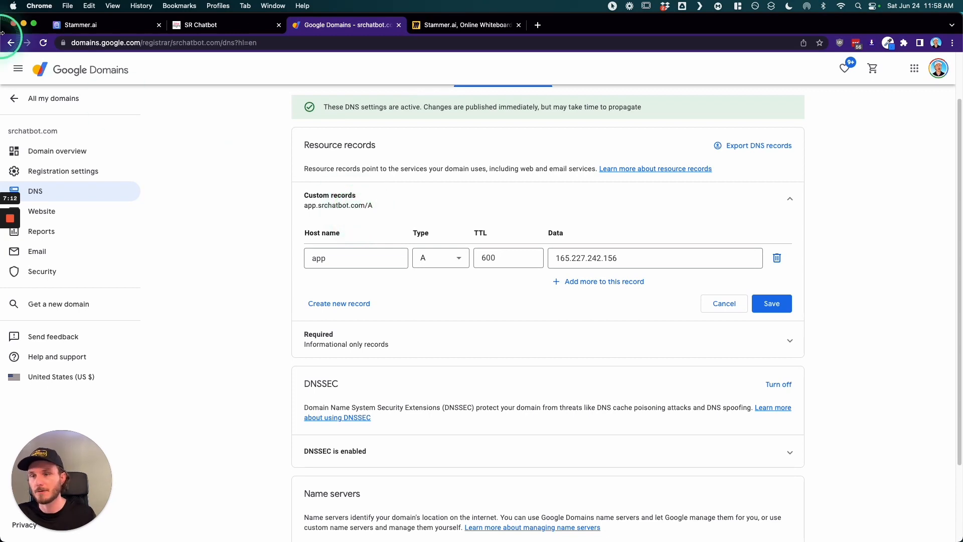
{"action": "left_click", "coordinate": [105, 25]}
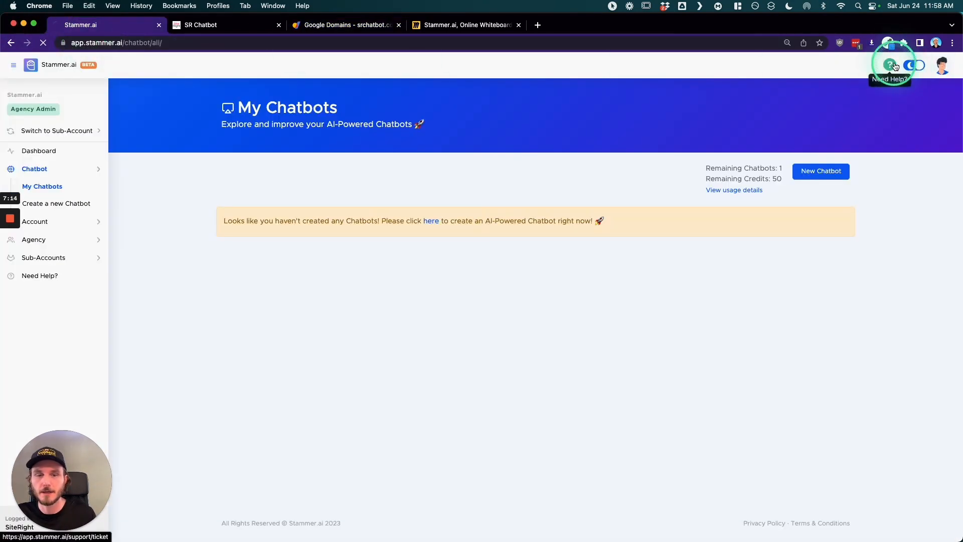
Open the Need Help form, then the Account dashboard overview in the sidebar.
{"action": "left_click", "coordinate": [890, 65]}
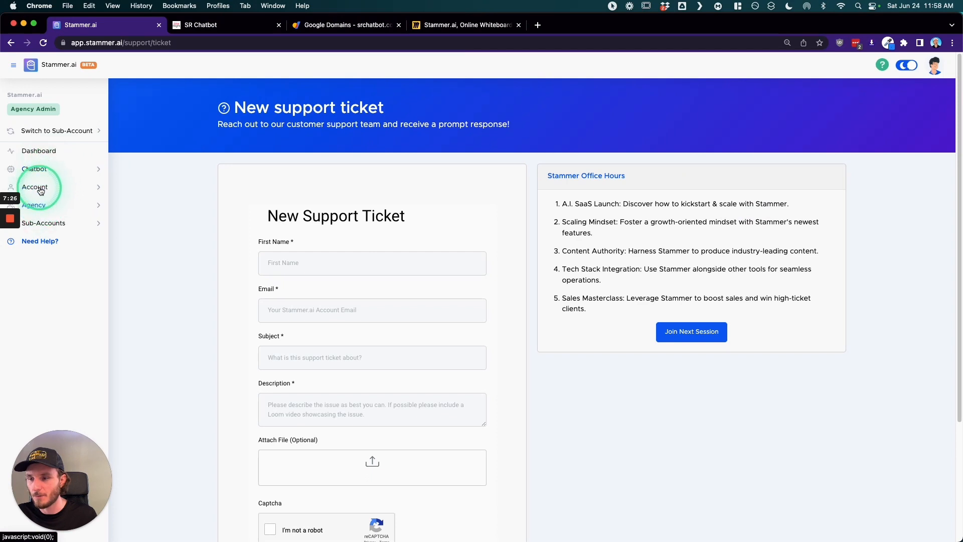
{"action": "left_click", "coordinate": [34, 186]}
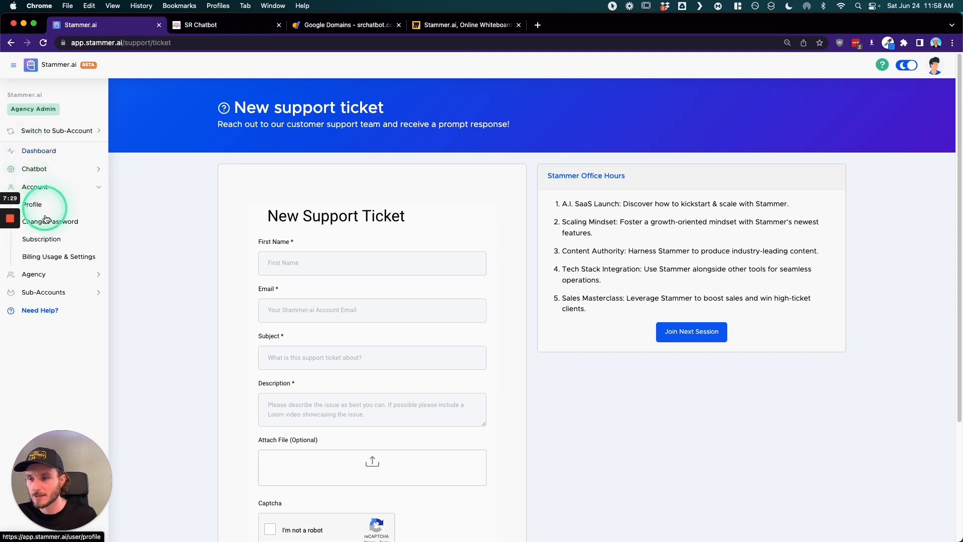
{"action": "left_click", "coordinate": [38, 151]}
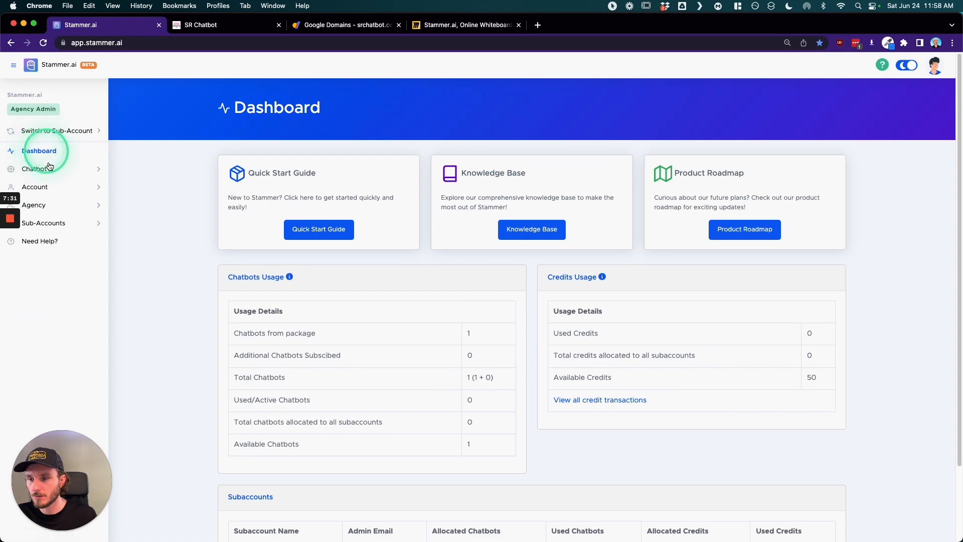
{"action": "left_click", "coordinate": [48, 239]}
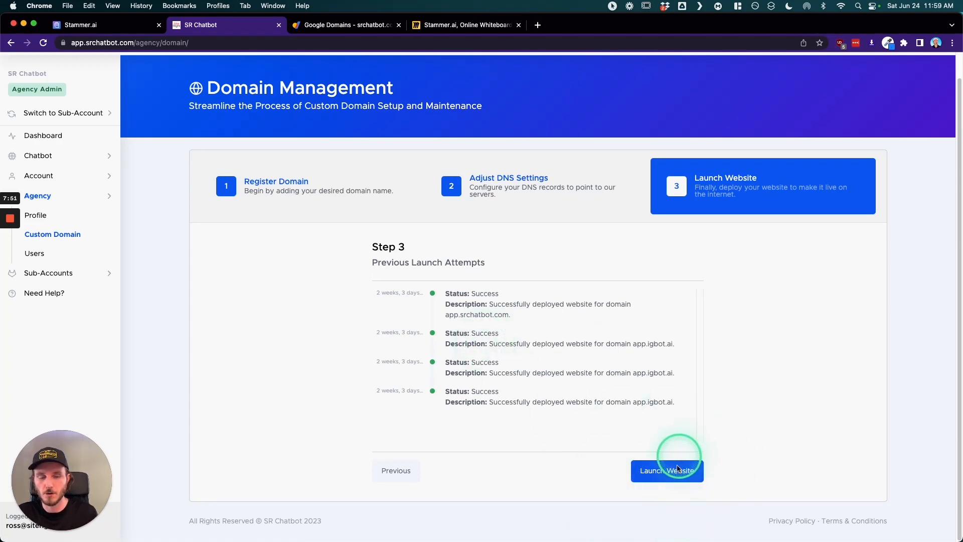
{"action": "mouse_move", "coordinate": [621, 371]}
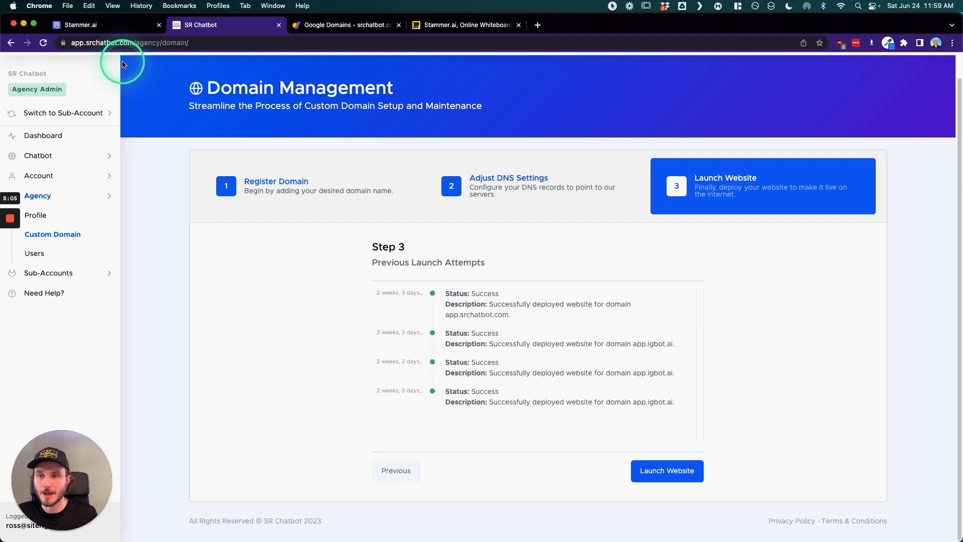
{"action": "mouse_move", "coordinate": [198, 155]}
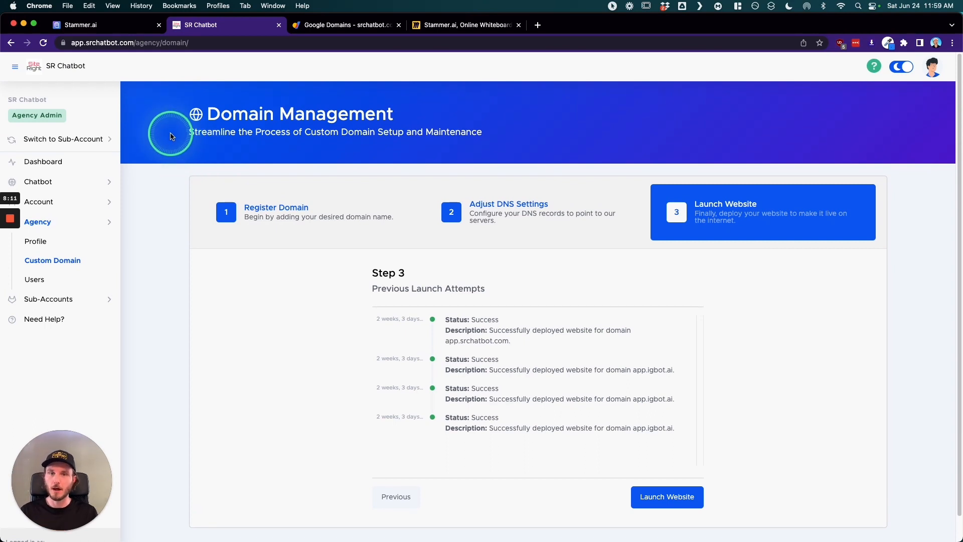
Compare the original Stammer.ai Custom Domain page with SR Chatbot's launched app.srchatbot.com deployment.
{"action": "left_click", "coordinate": [92, 24]}
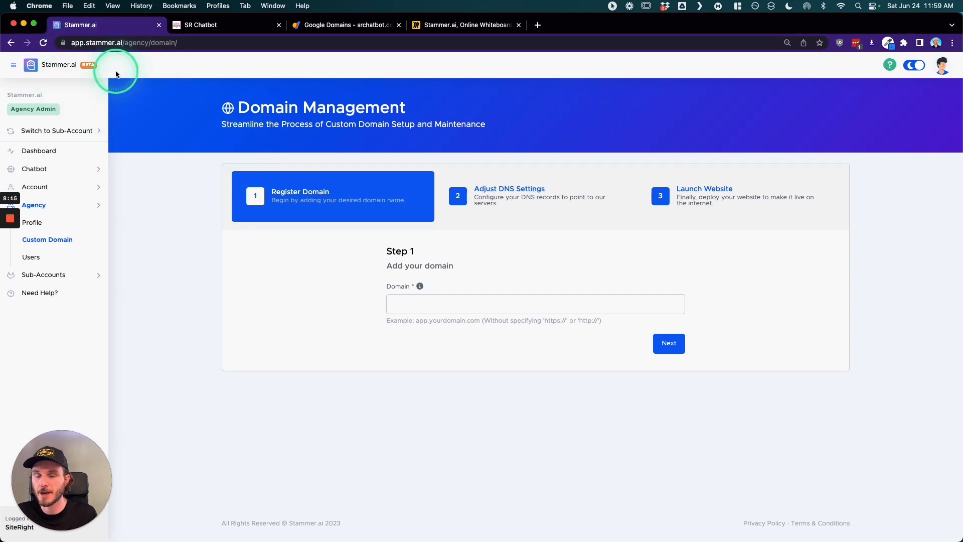
{"action": "left_click", "coordinate": [226, 26]}
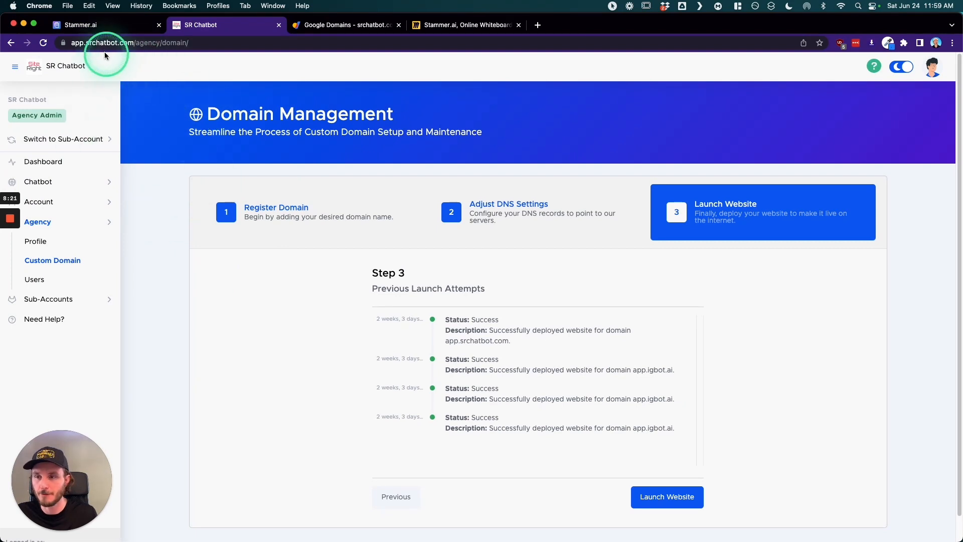
{"action": "left_click", "coordinate": [80, 24]}
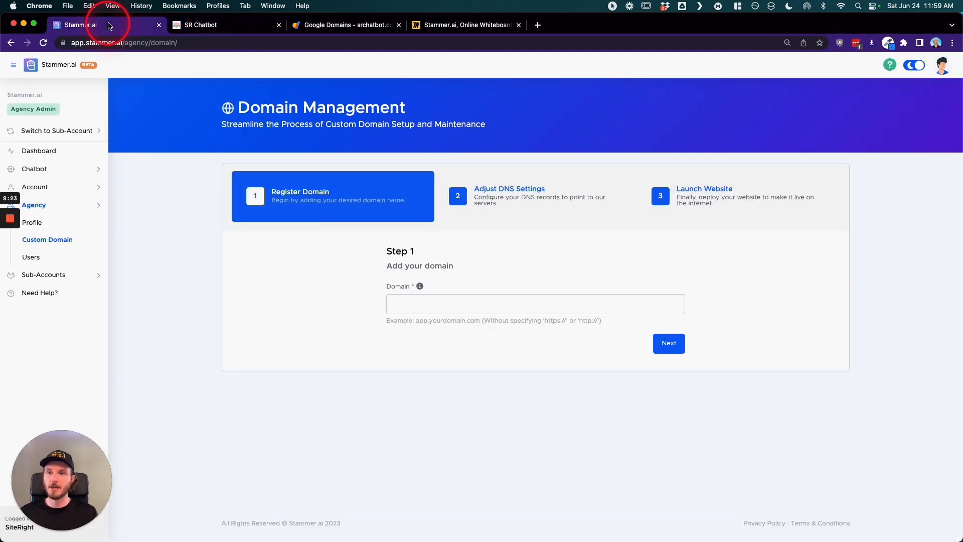
{"action": "left_click", "coordinate": [216, 24]}
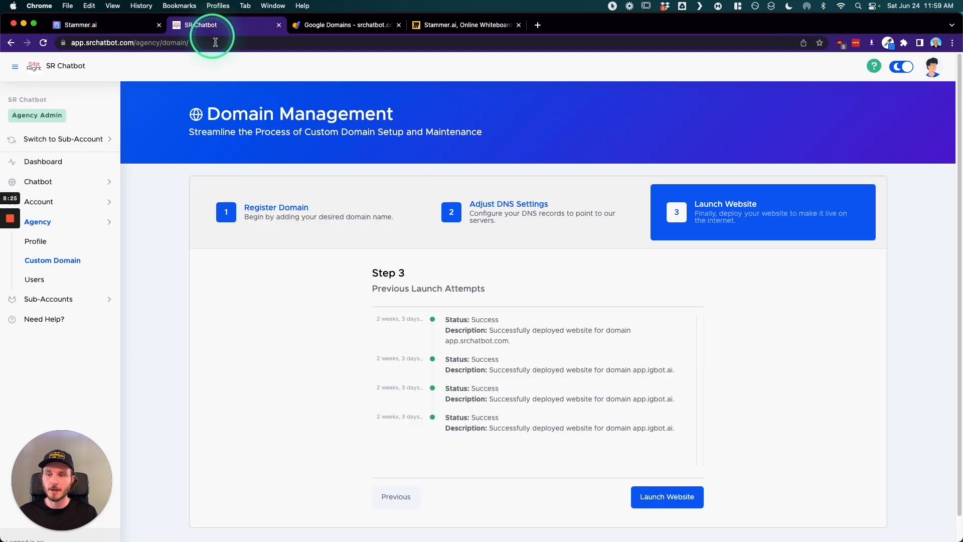